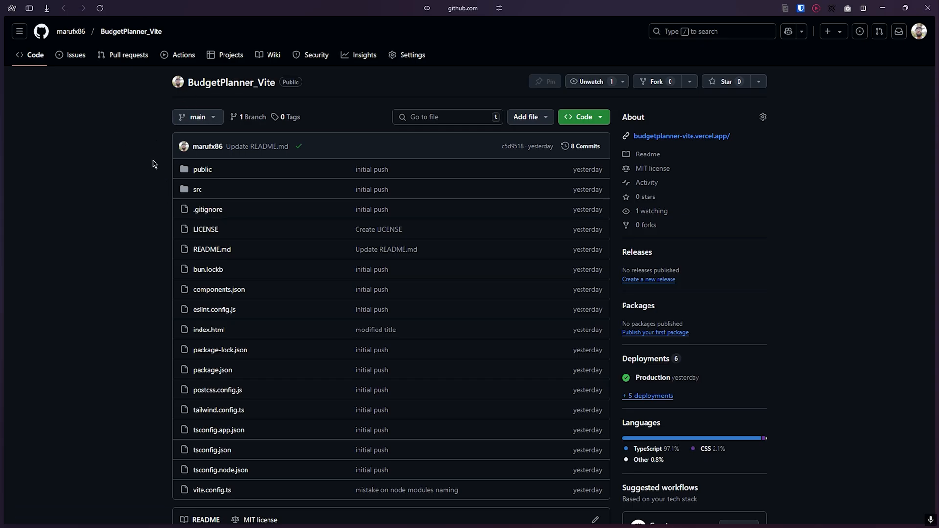
pyautogui.moveTo(166, 157)
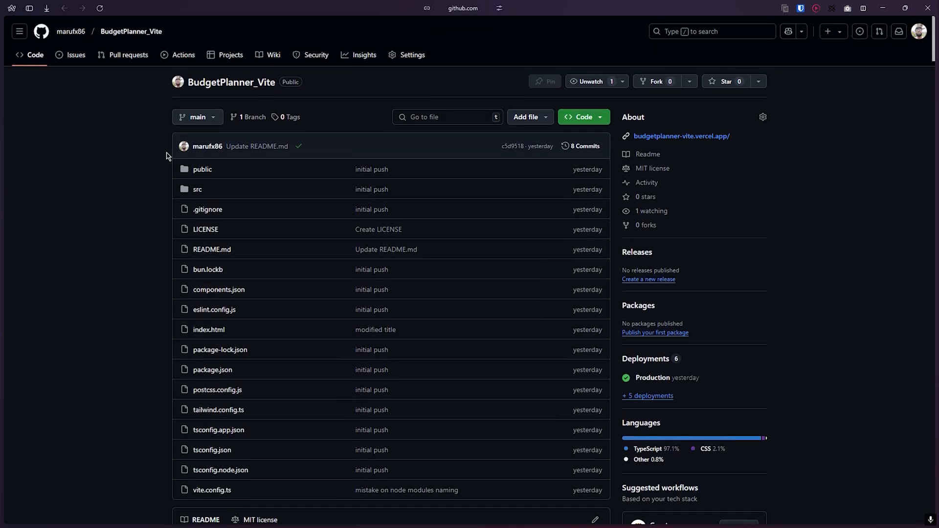
pyautogui.moveTo(188, 242)
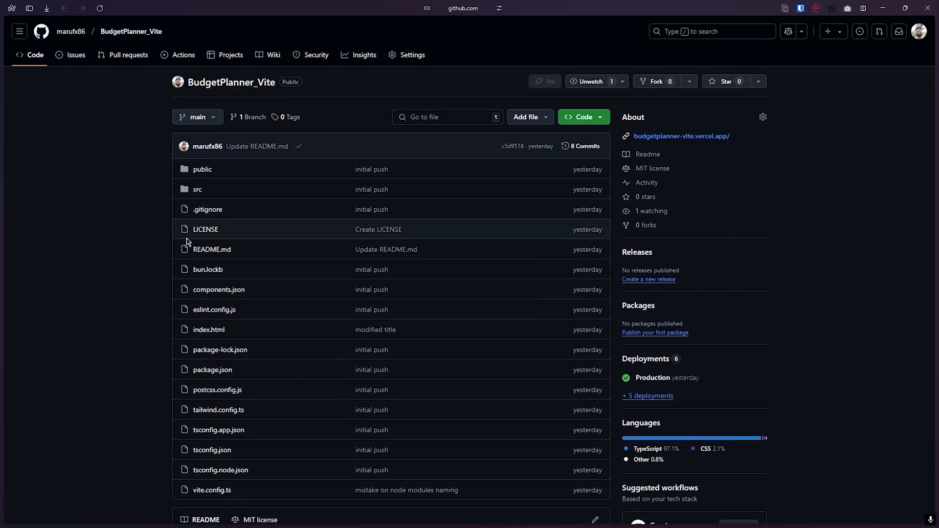
pyautogui.moveTo(147, 261)
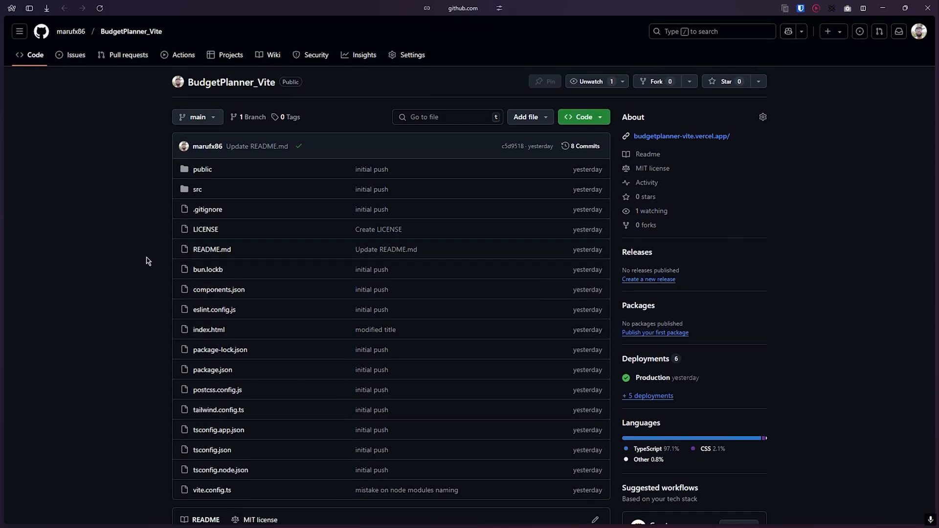
# Step: Open the deployed vercel.app Budget Planner site from the repo's About section and switch to its tab
pyautogui.scroll(-3)
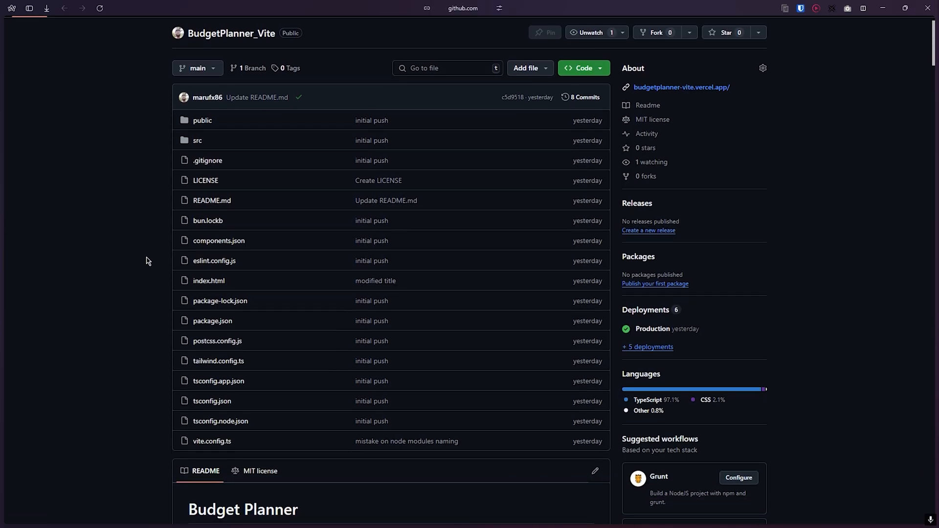
pyautogui.moveTo(160, 246)
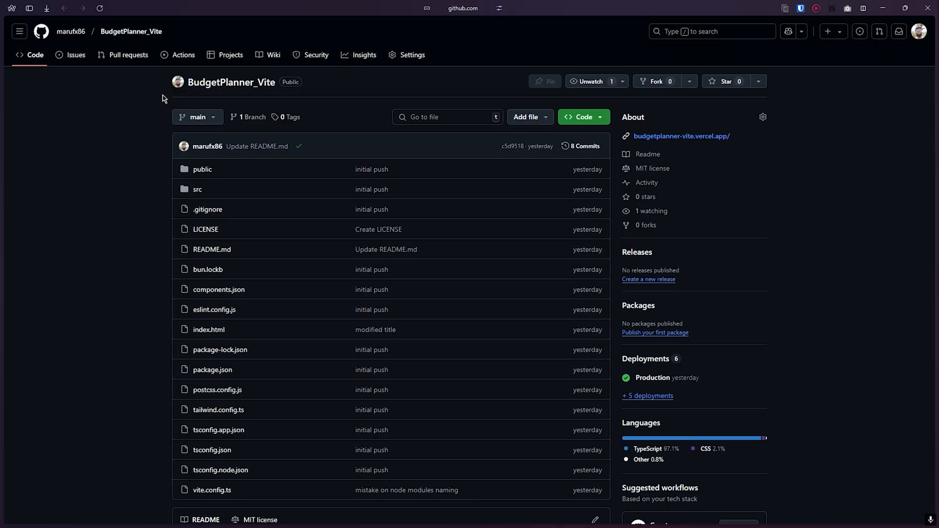
pyautogui.scroll(-3)
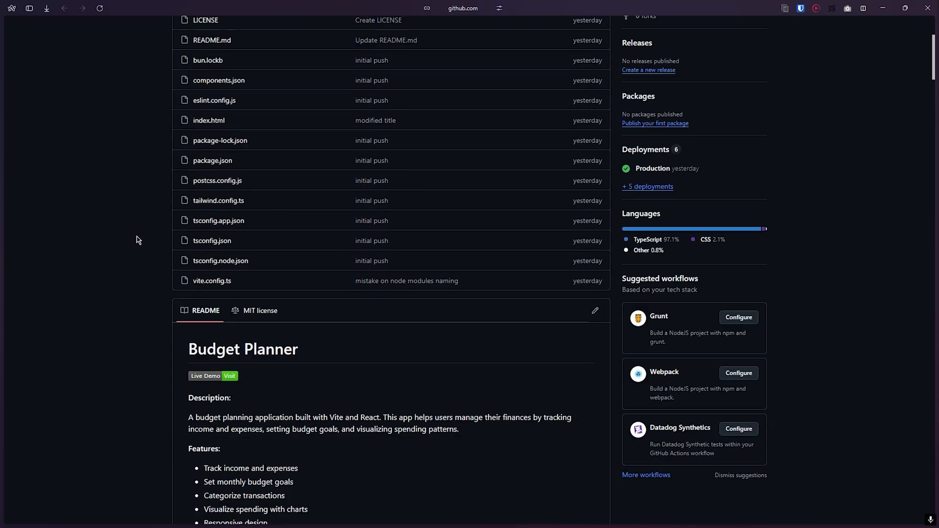
pyautogui.scroll(-3)
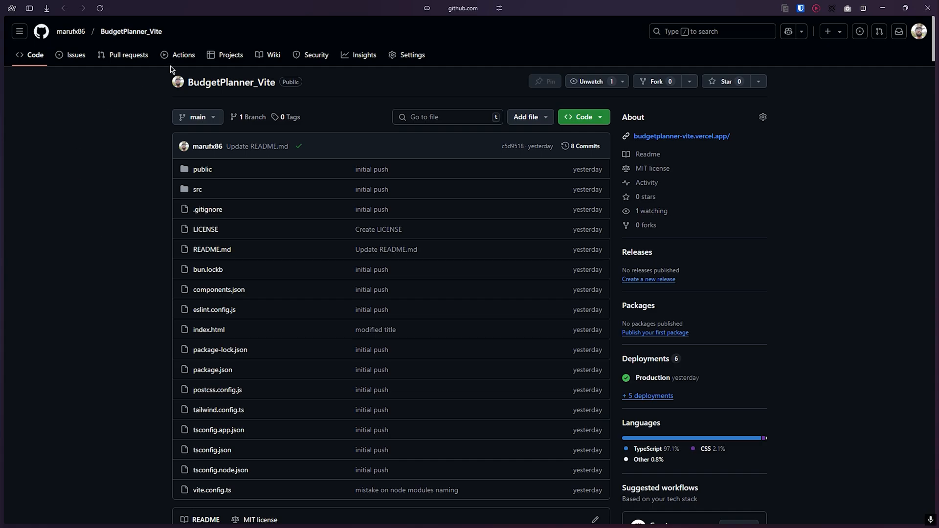
pyautogui.moveTo(670, 139)
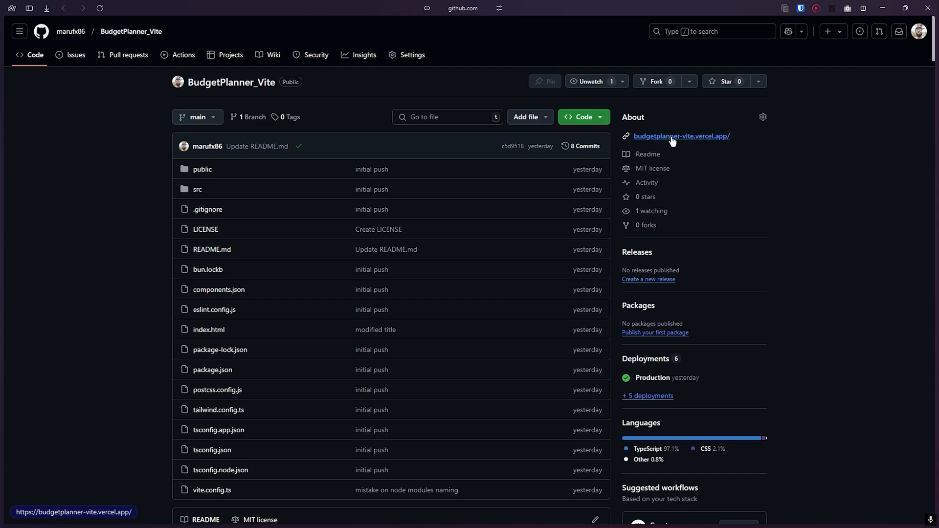
pyautogui.click(681, 136)
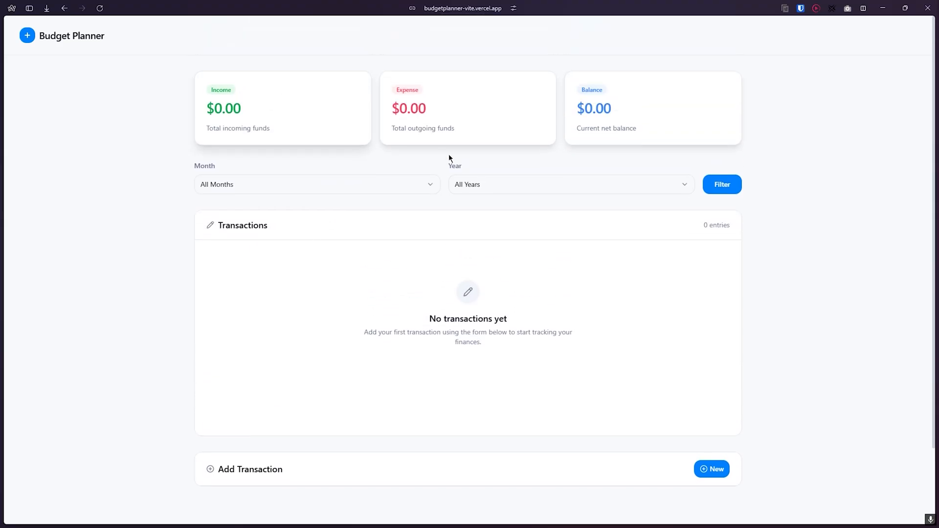
pyautogui.moveTo(609, 182)
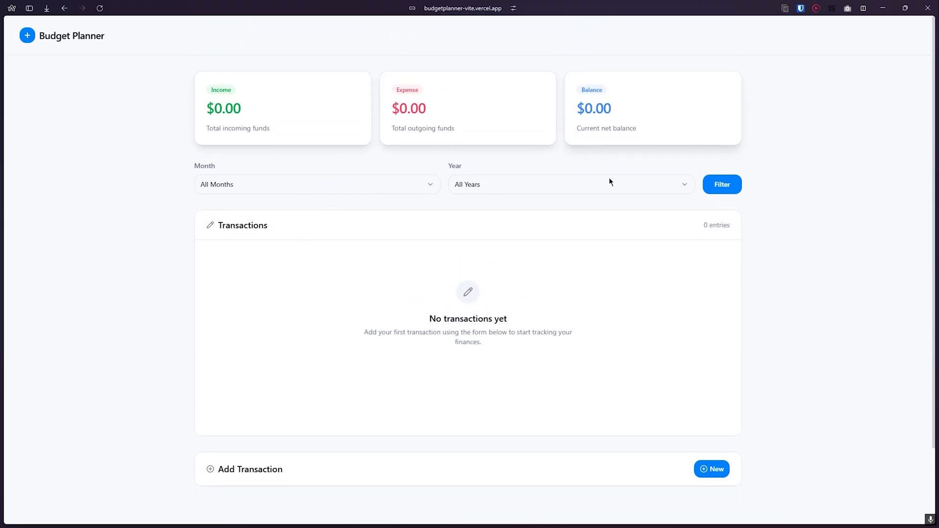
pyautogui.moveTo(761, 245)
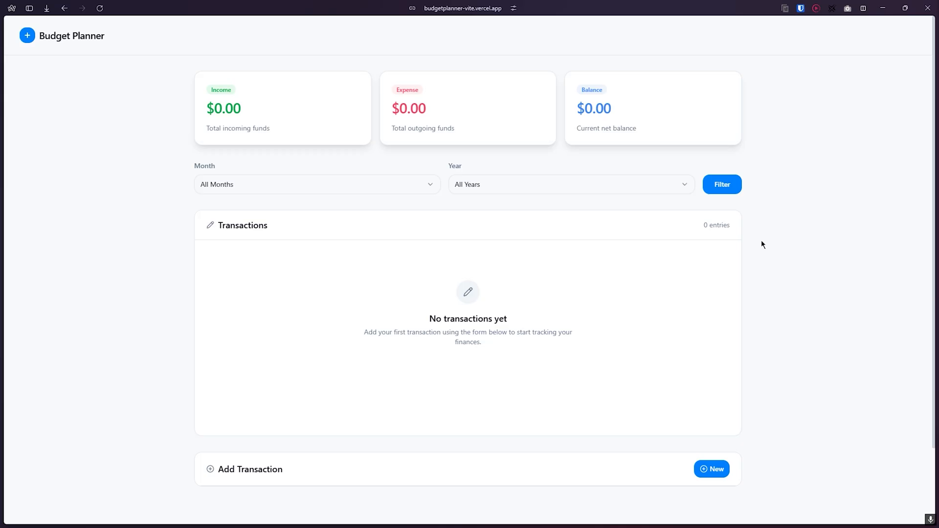
pyautogui.moveTo(190, 111)
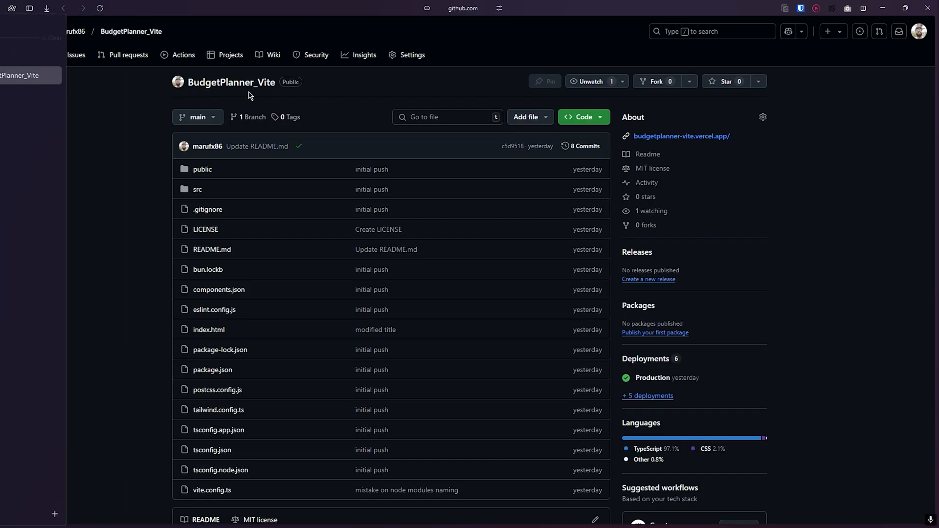
pyautogui.click(19, 31)
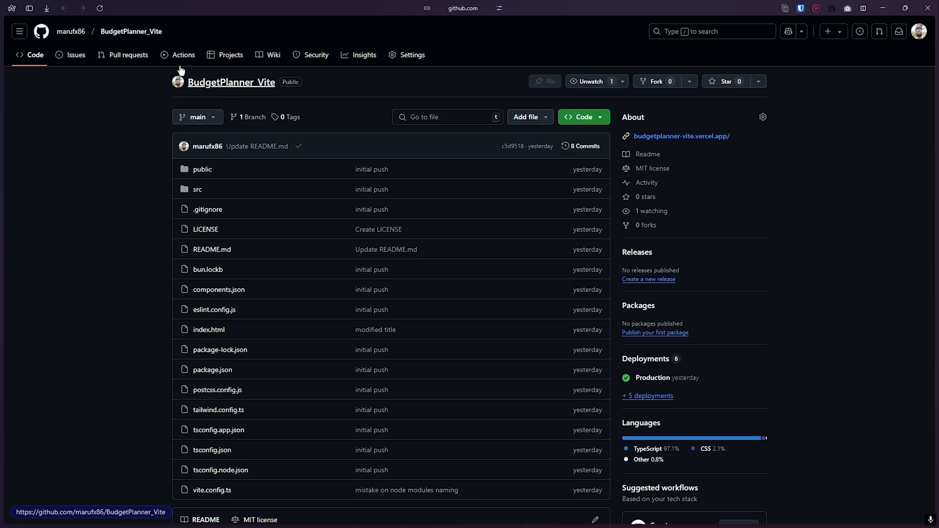
pyautogui.moveTo(70, 31)
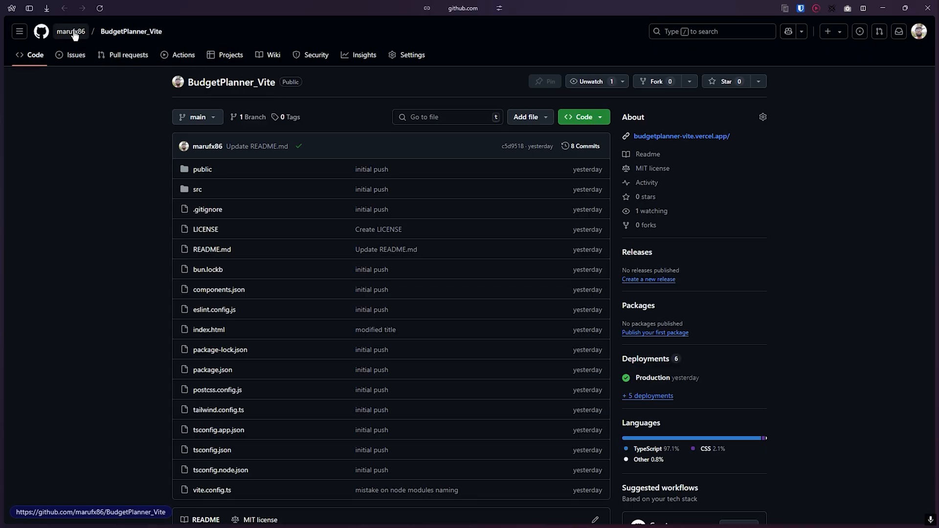
pyautogui.moveTo(71, 31)
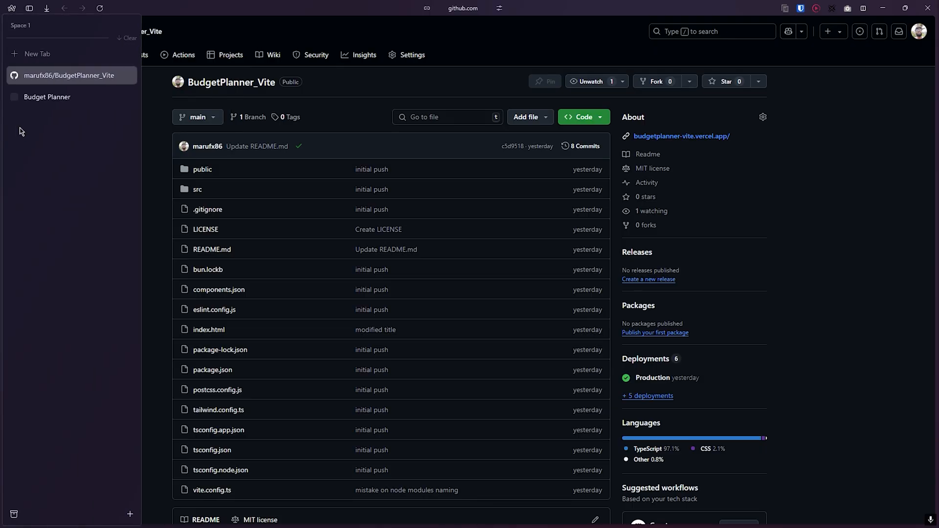
pyautogui.click(680, 136)
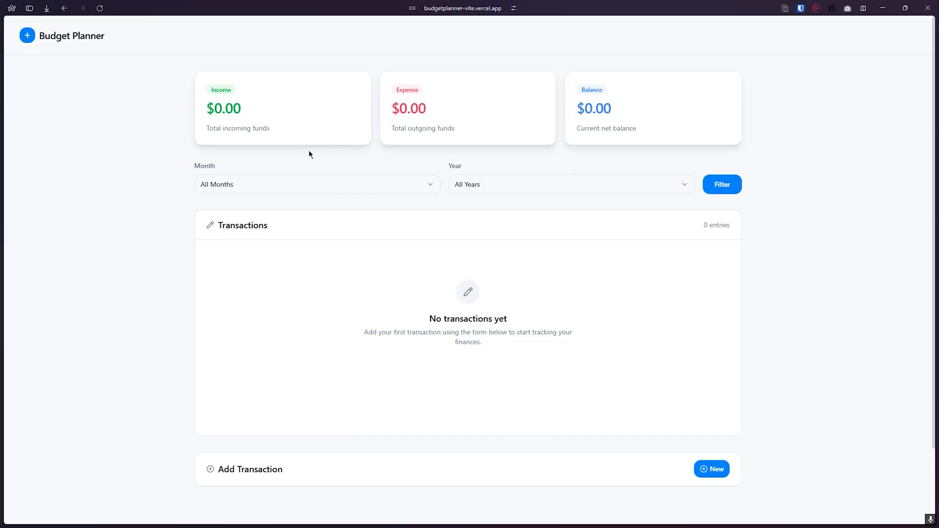
pyautogui.moveTo(353, 143)
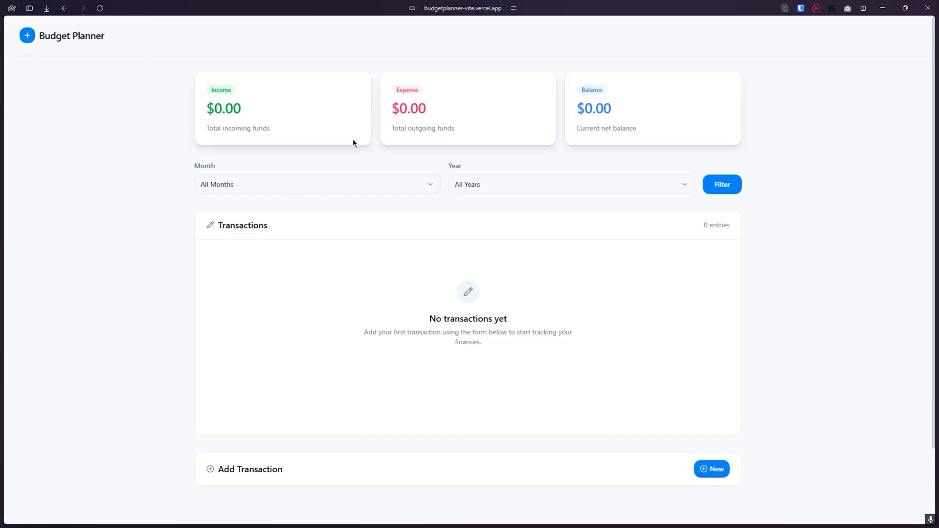
pyautogui.moveTo(754, 281)
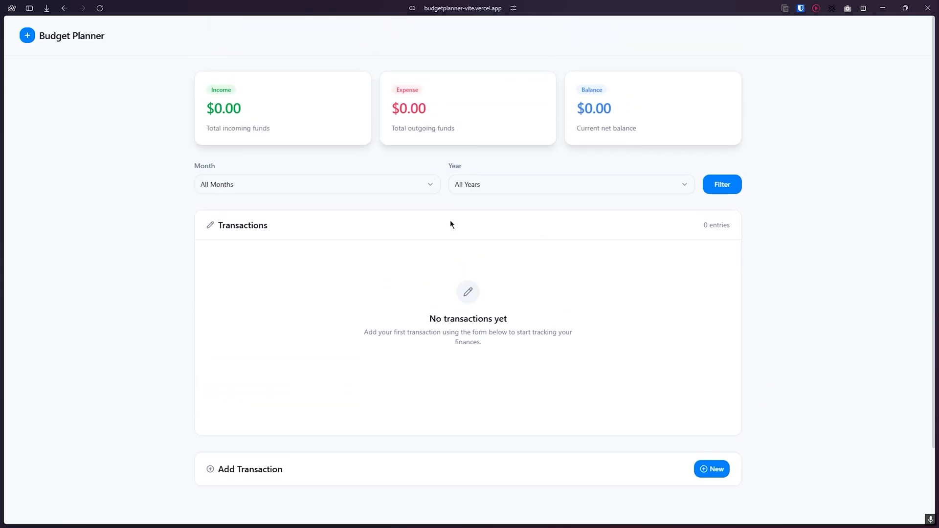
pyautogui.moveTo(345, 354)
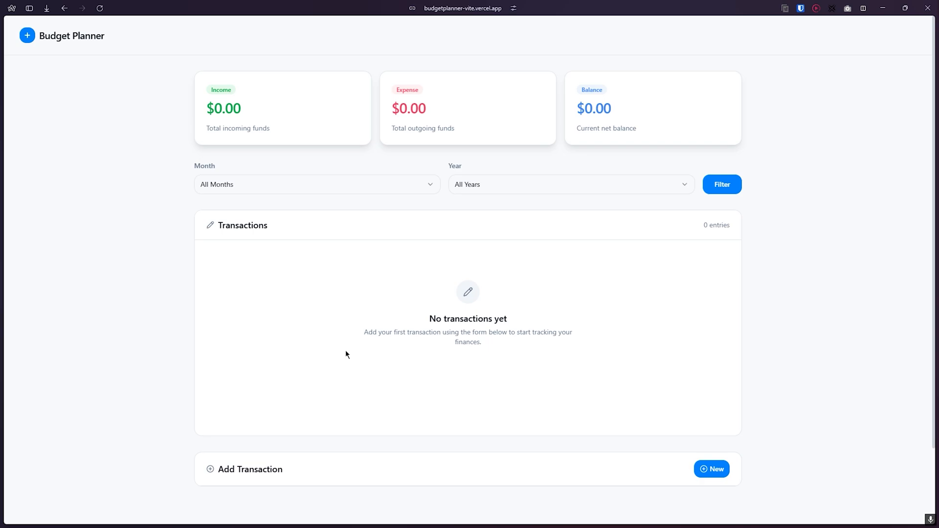
# Step: Add a new 'salary' Income transaction of $4000, bringing income and balance to $4000.00
pyautogui.click(711, 469)
pyautogui.write('4000')
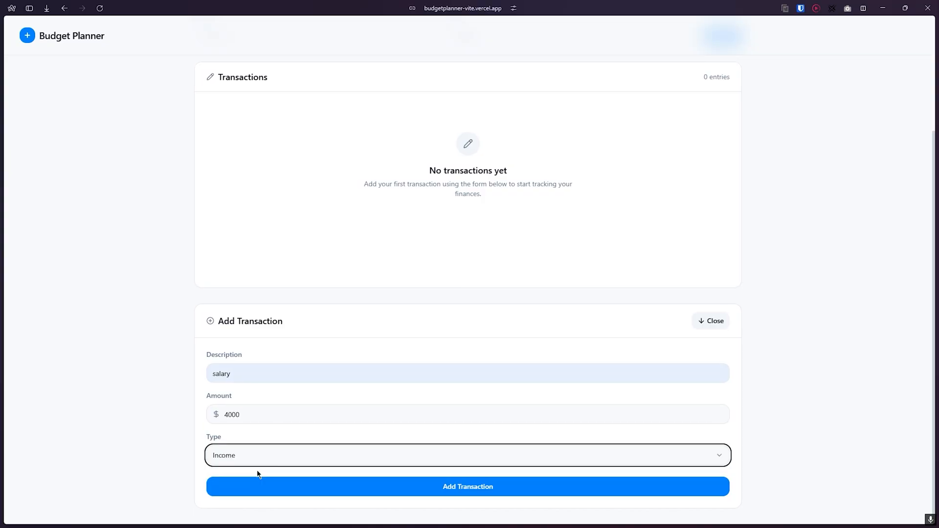
pyautogui.click(467, 486)
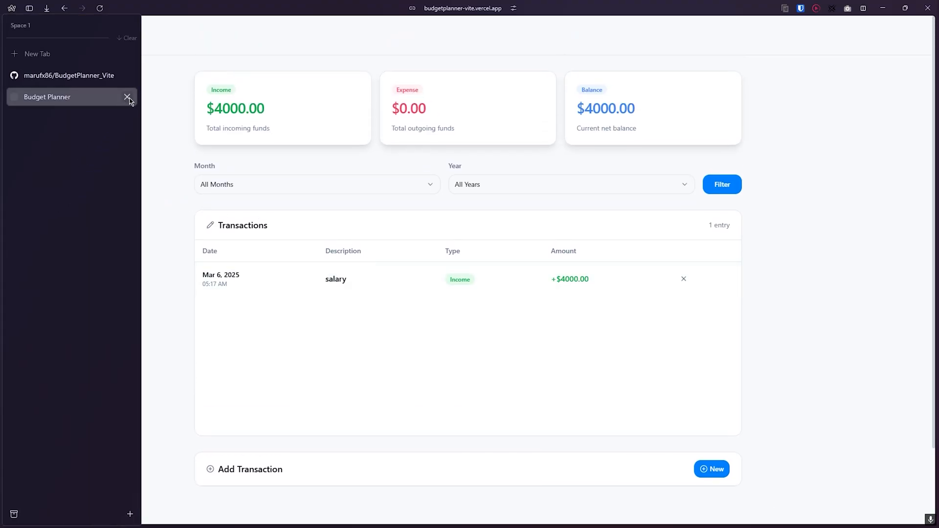
# Step: Return to the repository page and open its Code dropdown, then launch PowerShell in the tut folder
pyautogui.click(68, 75)
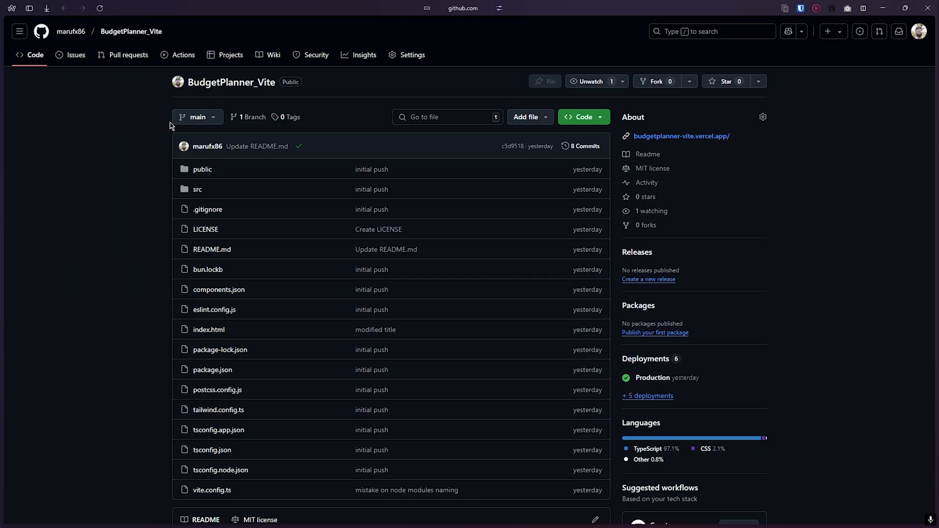
pyautogui.moveTo(680, 136)
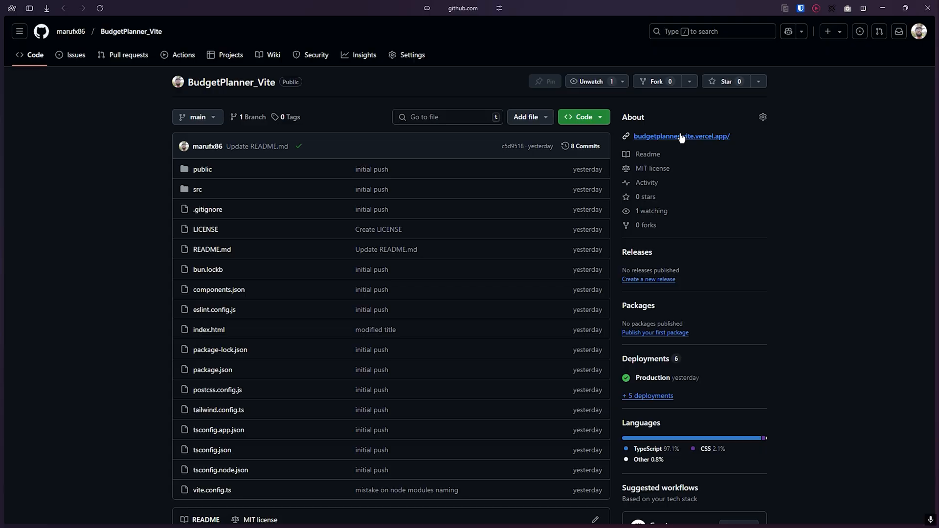
pyautogui.click(11, 8)
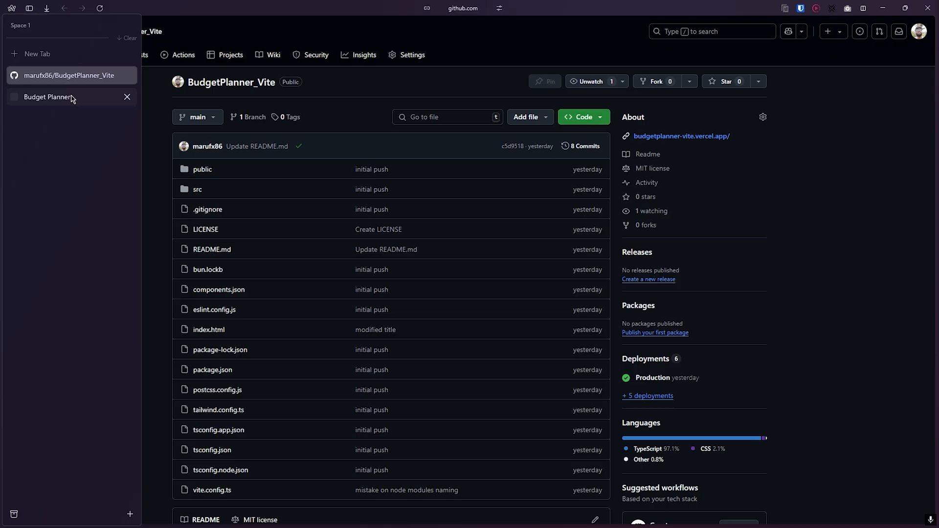
pyautogui.click(48, 96)
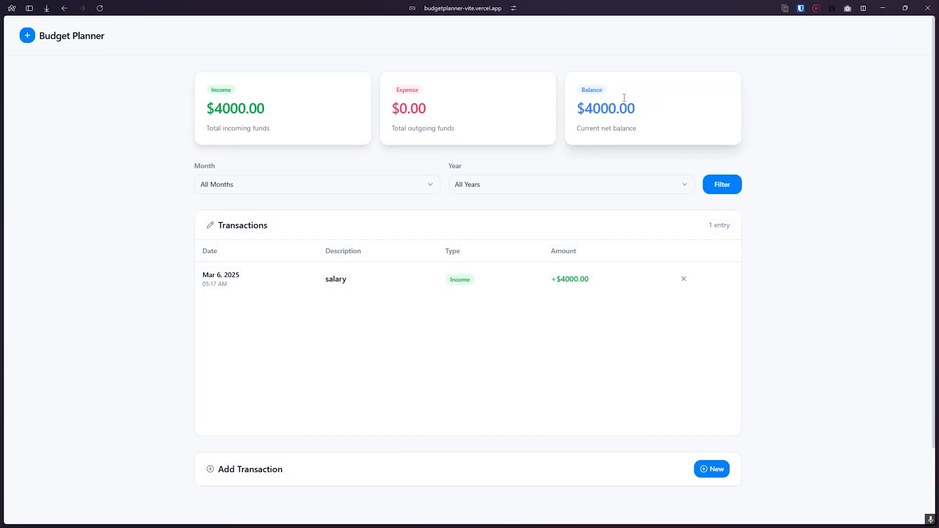
pyautogui.moveTo(762, 140)
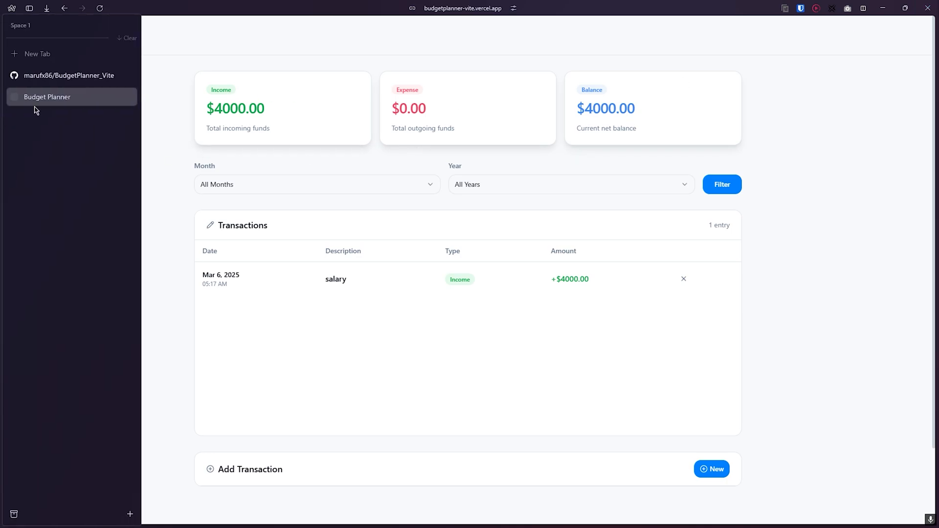
pyautogui.moveTo(69, 75)
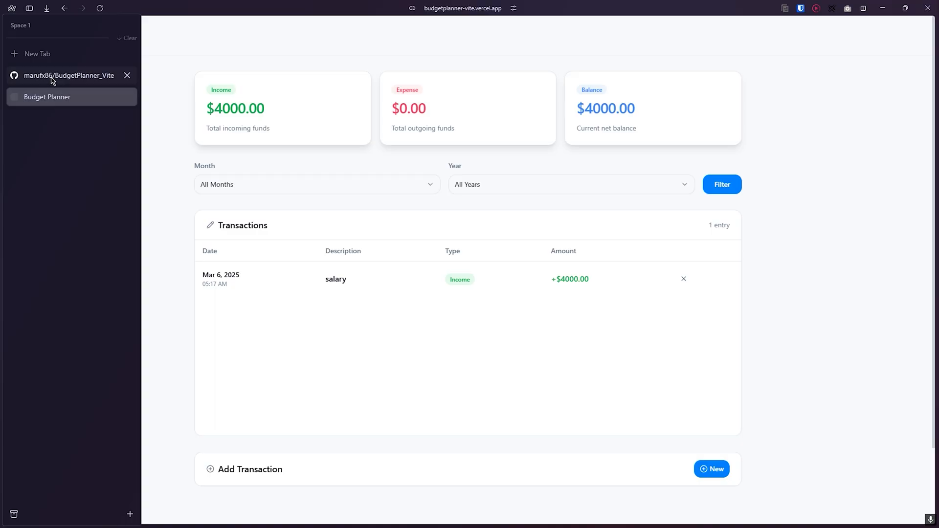
pyautogui.click(68, 76)
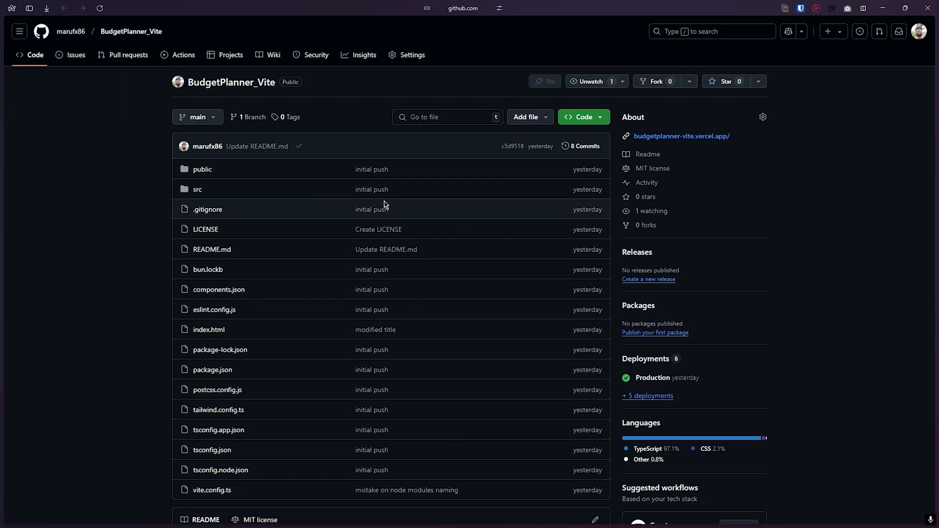
pyautogui.moveTo(402, 364)
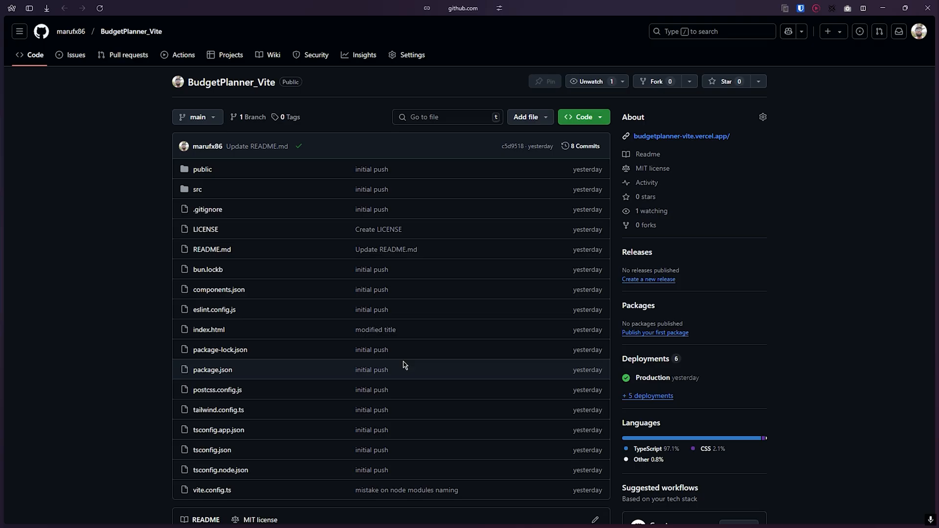
pyautogui.click(579, 117)
pyautogui.write('git')
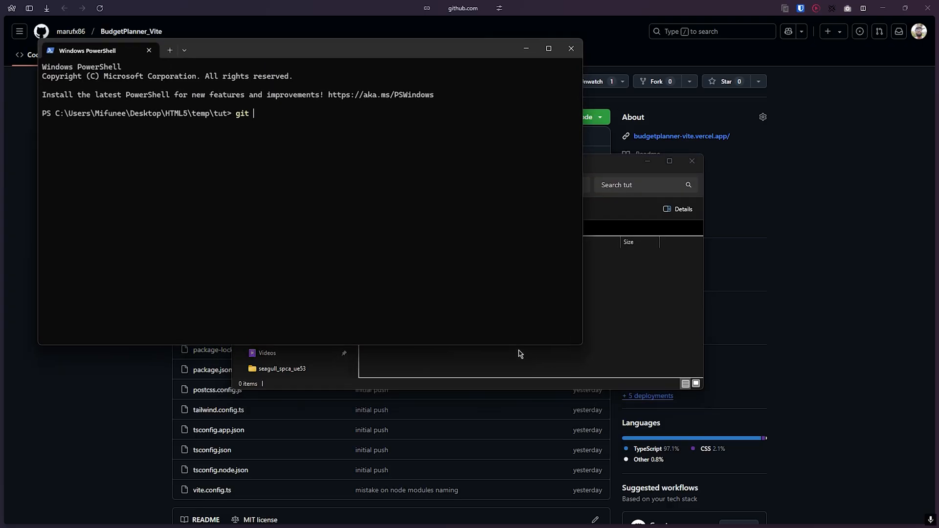
# Step: Git clone BudgetPlanner_Vite into tut, open the cloned folder and launch VS Code
pyautogui.write('clone')
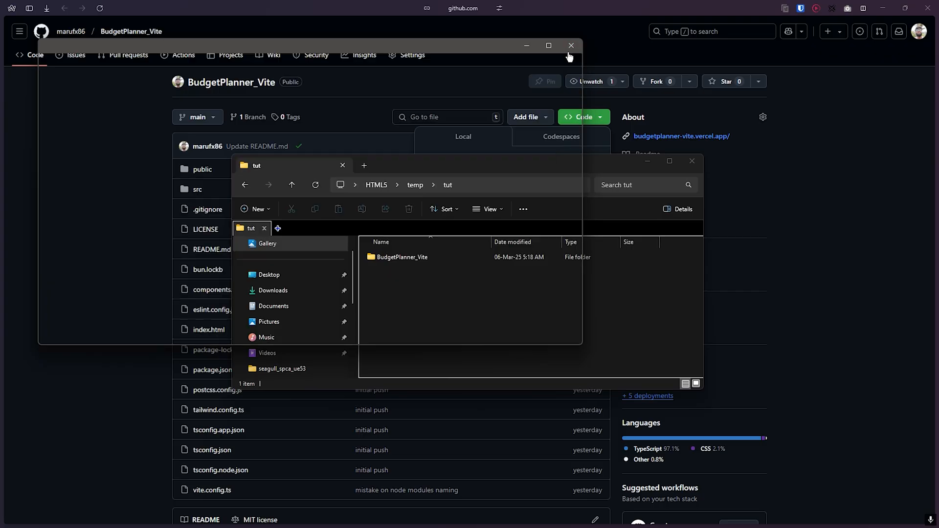
pyautogui.doubleClick(402, 257)
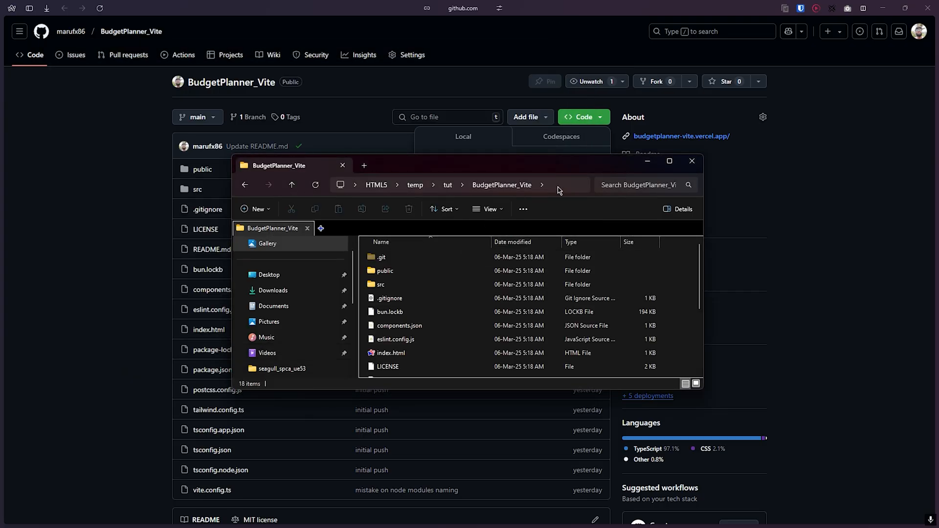
pyautogui.click(10, 515)
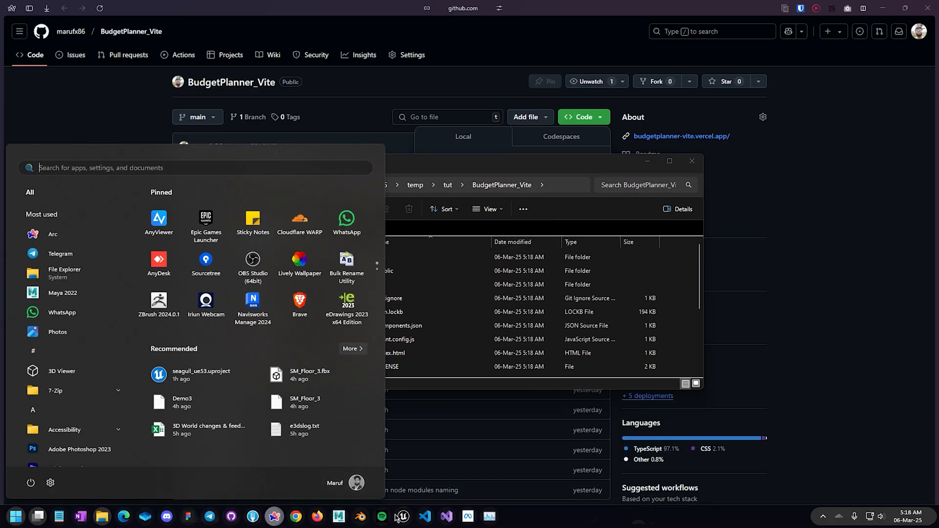
pyautogui.moveTo(427, 516)
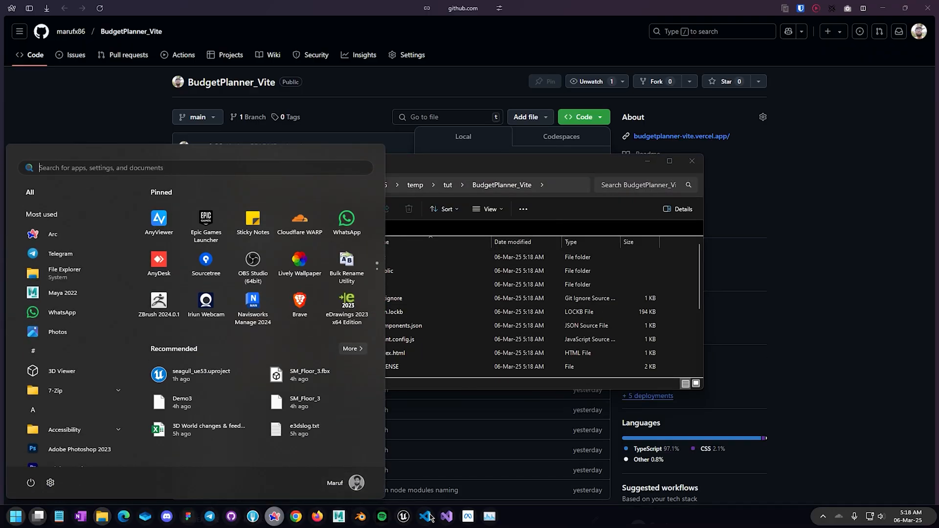
pyautogui.click(425, 519)
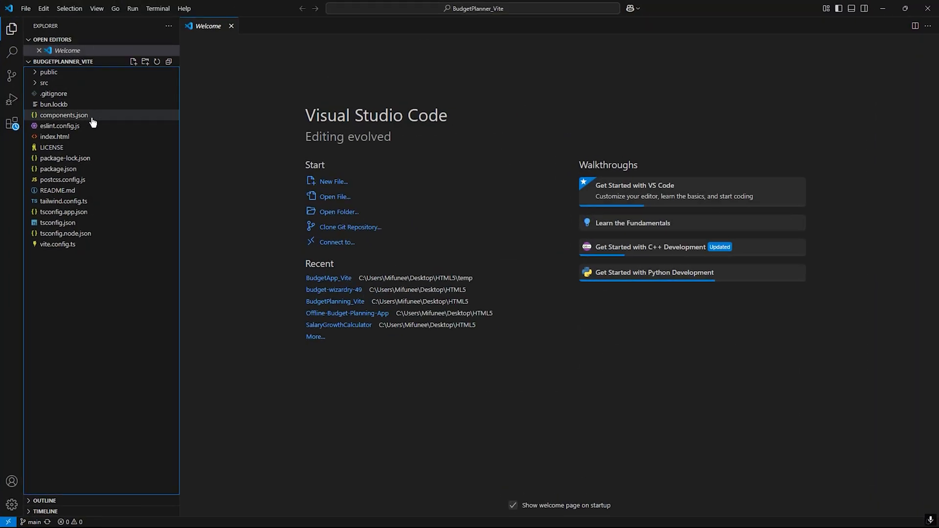
pyautogui.doubleClick(65, 115)
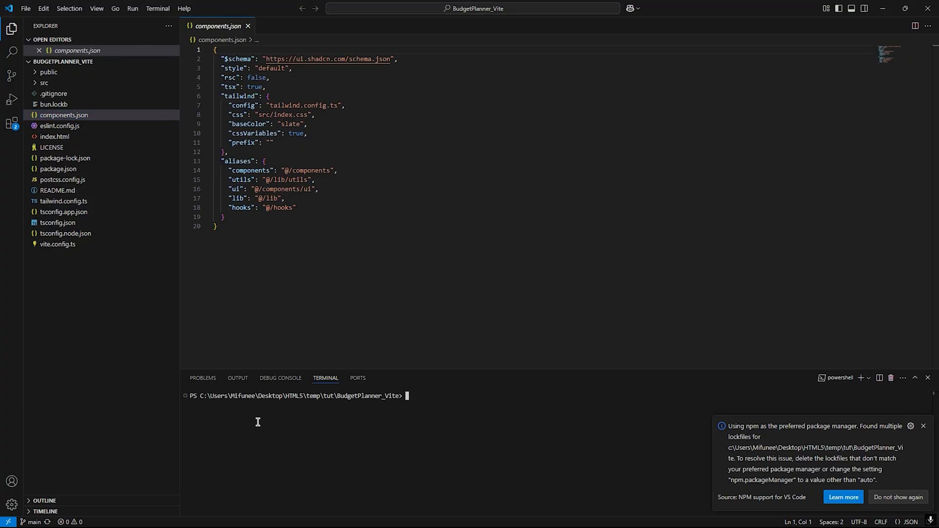
pyautogui.write('npm install @capacitor/core @capacitor/cli')
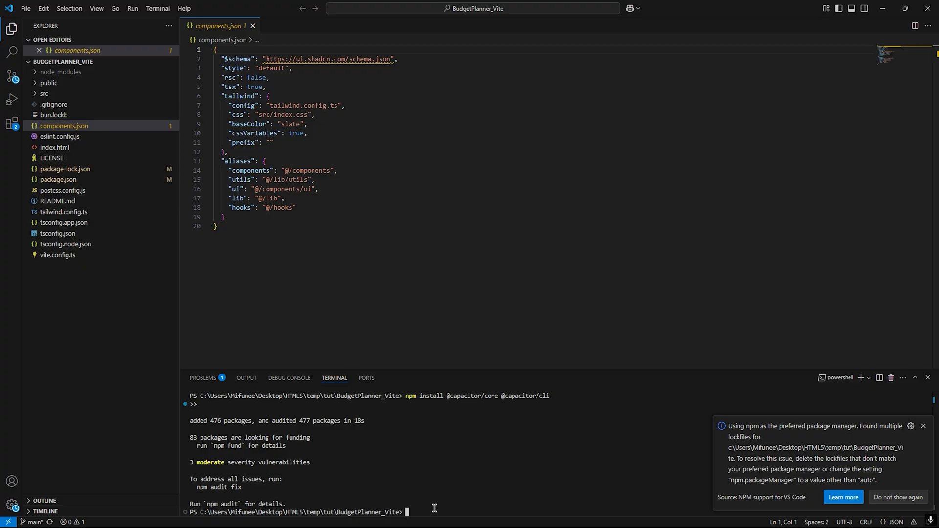
# Step: Run npx cap init with app name Budget Planner and a reverse-domain package ID
pyautogui.write('npx cap init')
pyautogui.write('com.maruf.budg')
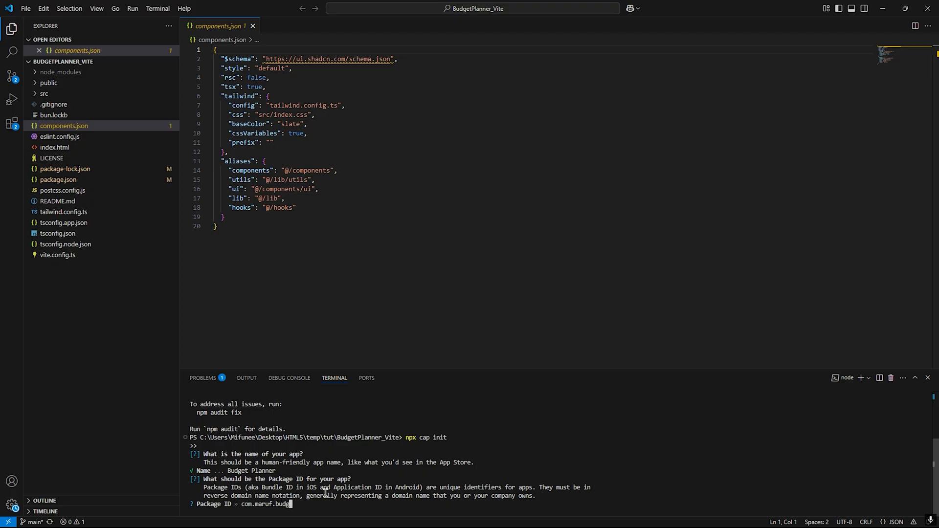
pyautogui.write('etplanner')
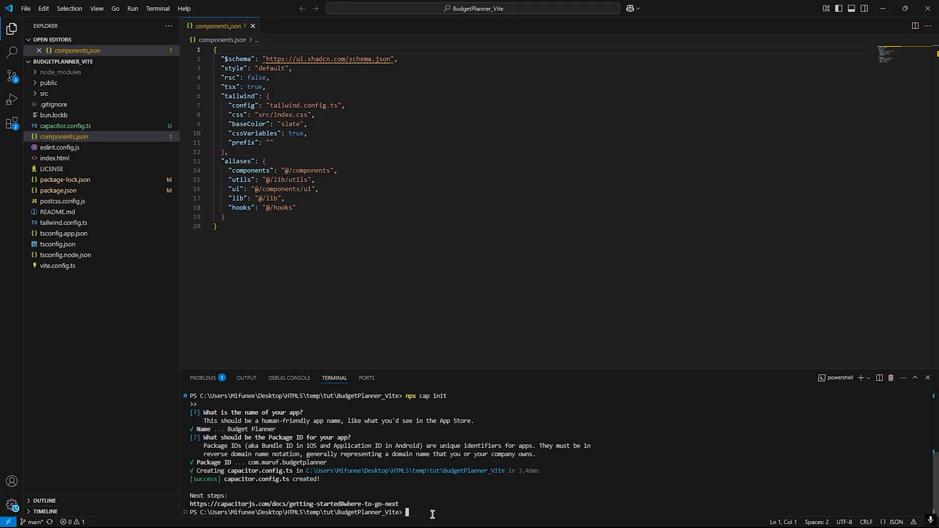
pyautogui.write('npx cap add android')
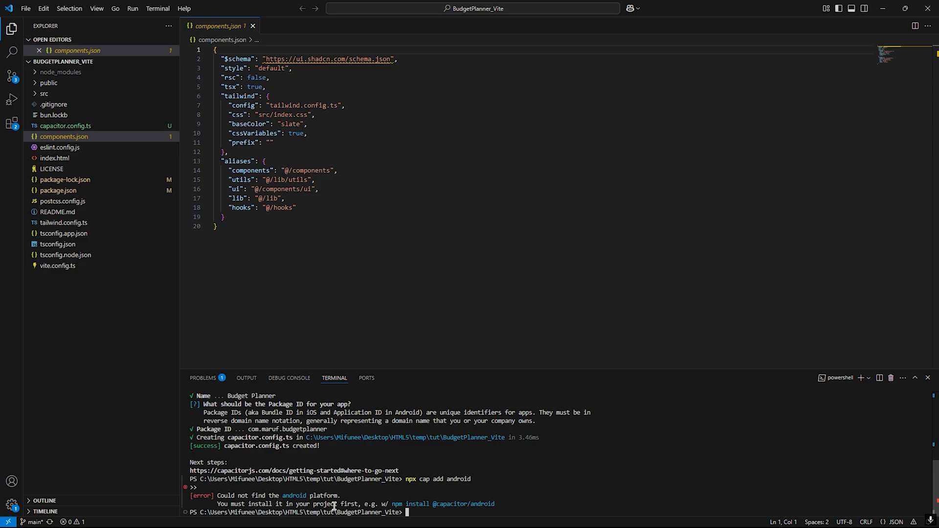
pyautogui.moveTo(390, 503); pyautogui.dragTo(495, 504)
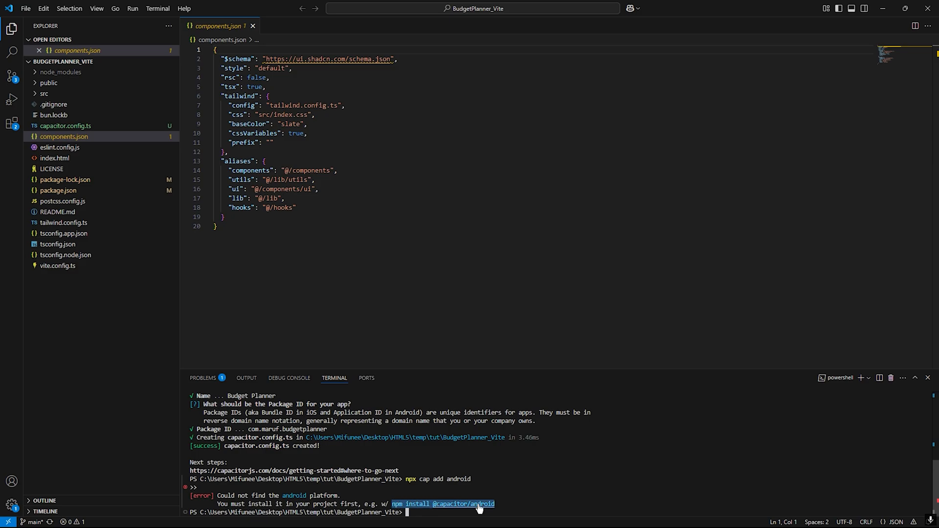
pyautogui.write('npm install @capacitor/android')
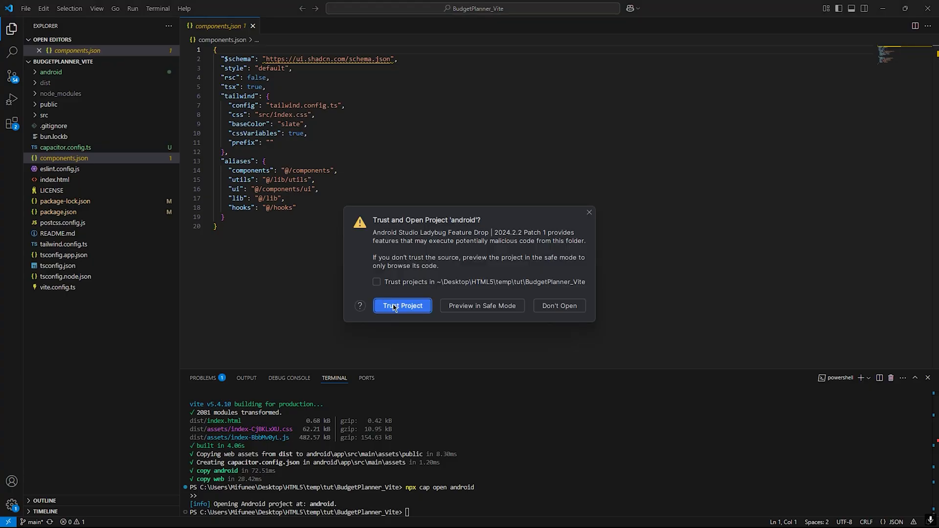
# Step: Trust the Android project in Android Studio so npx cap open android completes
pyautogui.click(401, 305)
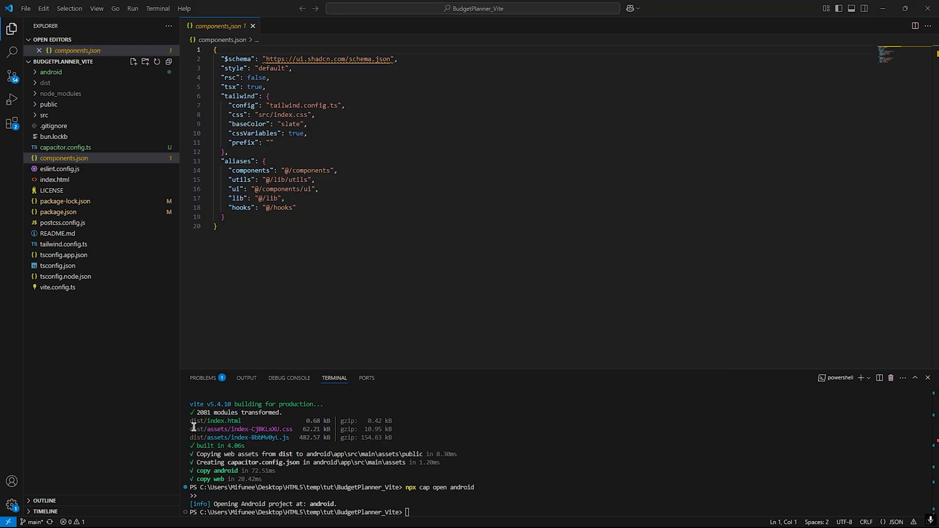
# Step: List Capacitor core and CLI at 7.0.1, then rerun npx cap init, which asks to delete capacitor.config.ts
pyautogui.write('npm list @capacitor/core @capacitor/cli')
pyautogui.write('npx cap init')
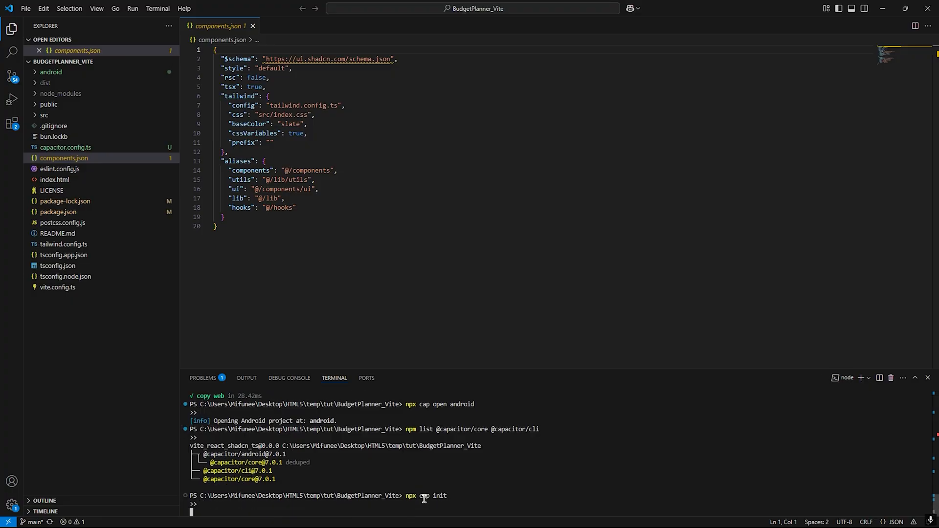
pyautogui.press('Enter')
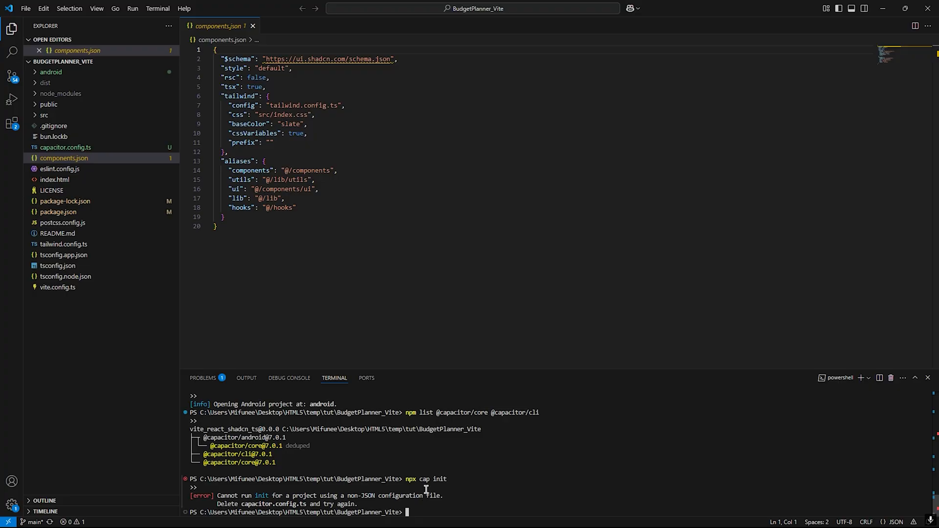
pyautogui.moveTo(402, 499)
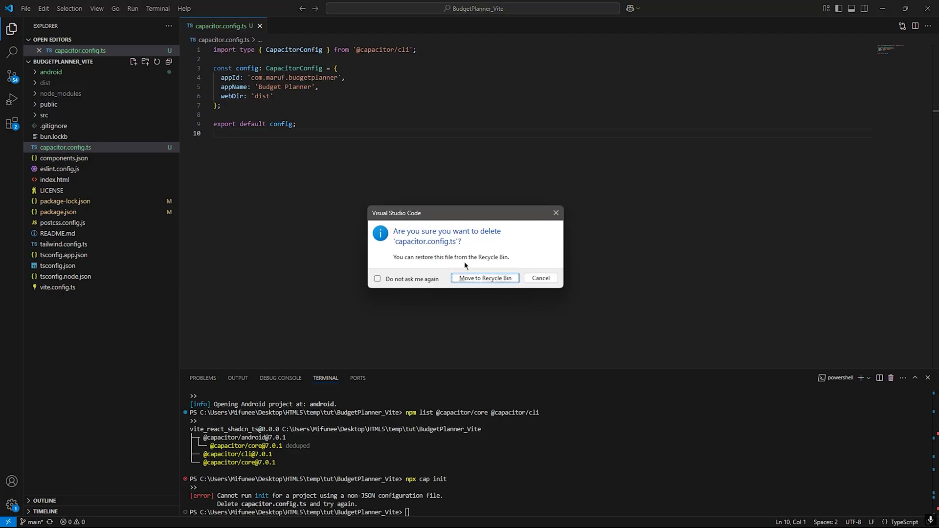
# Step: Move capacitor.config.ts to the Recycle Bin, rerun init and npx cap add android, and expand the android folder
pyautogui.click(484, 277)
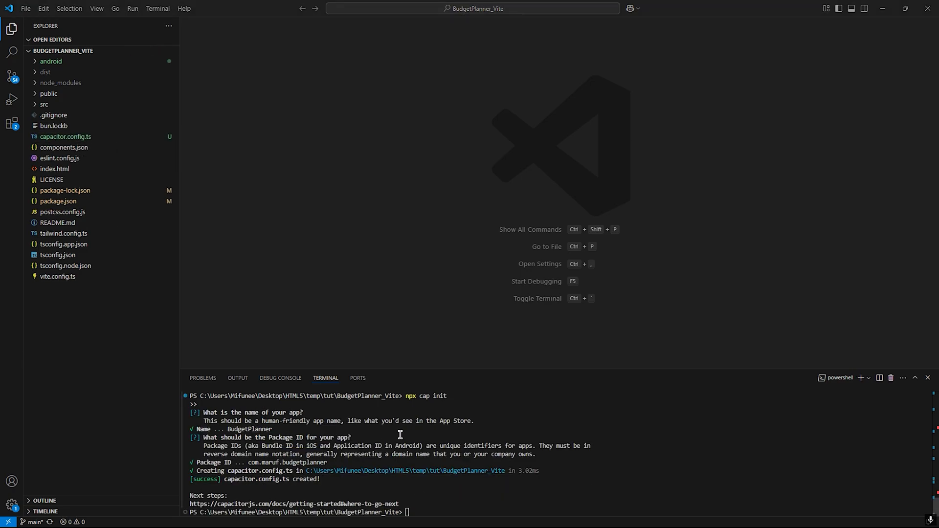
pyautogui.write('npx cap add android')
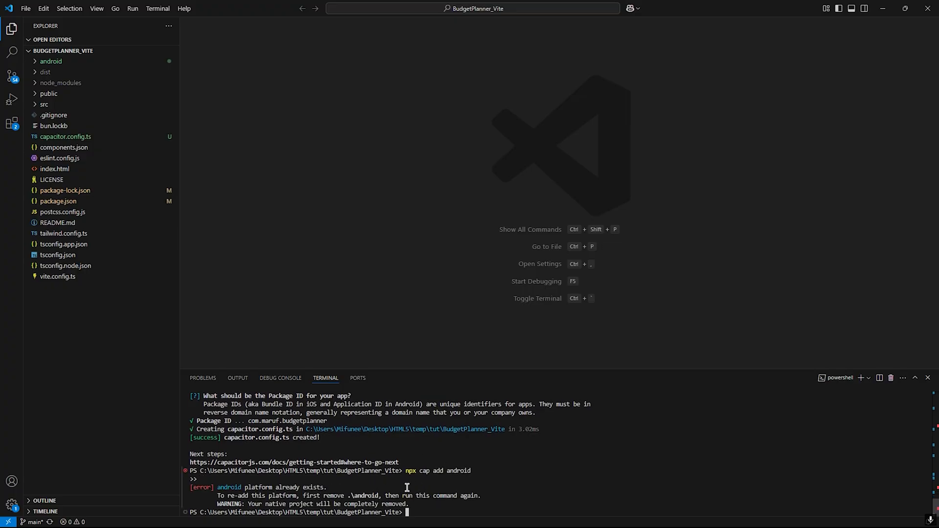
pyautogui.click(51, 60)
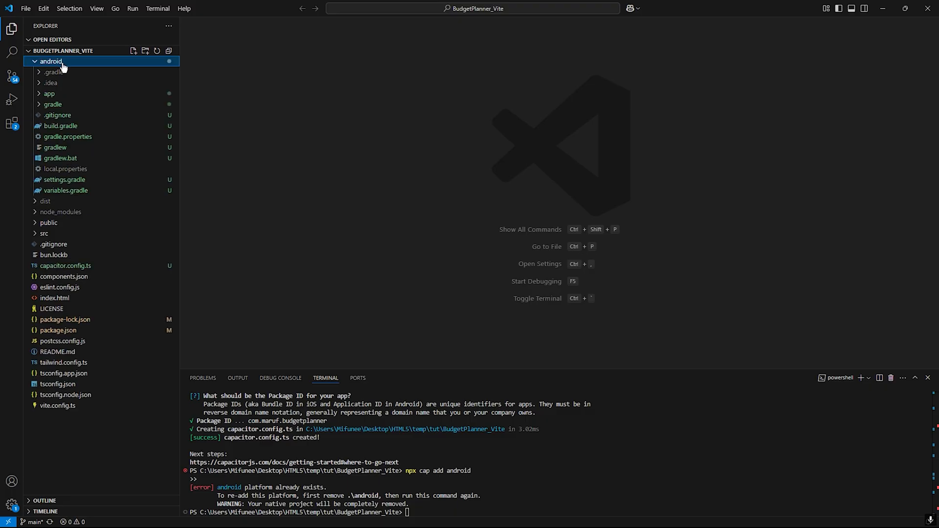
pyautogui.click(51, 61)
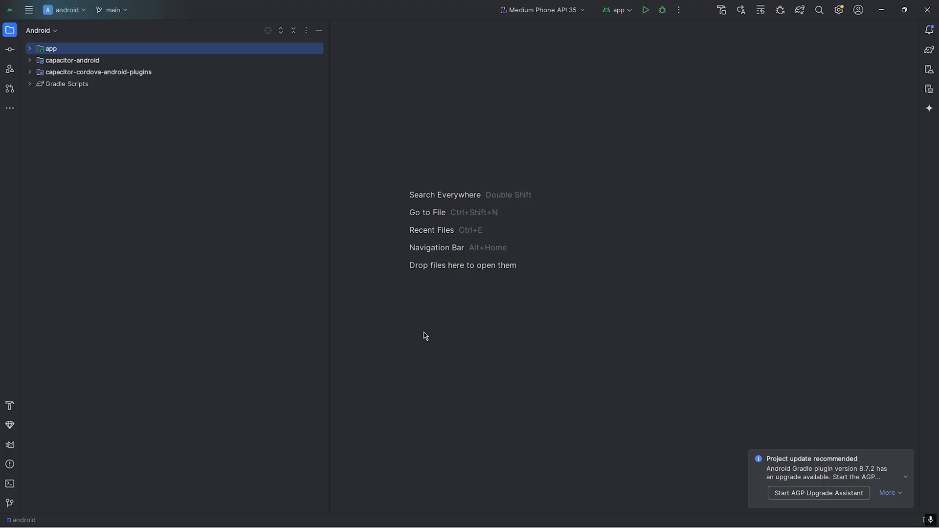
pyautogui.moveTo(126, 84)
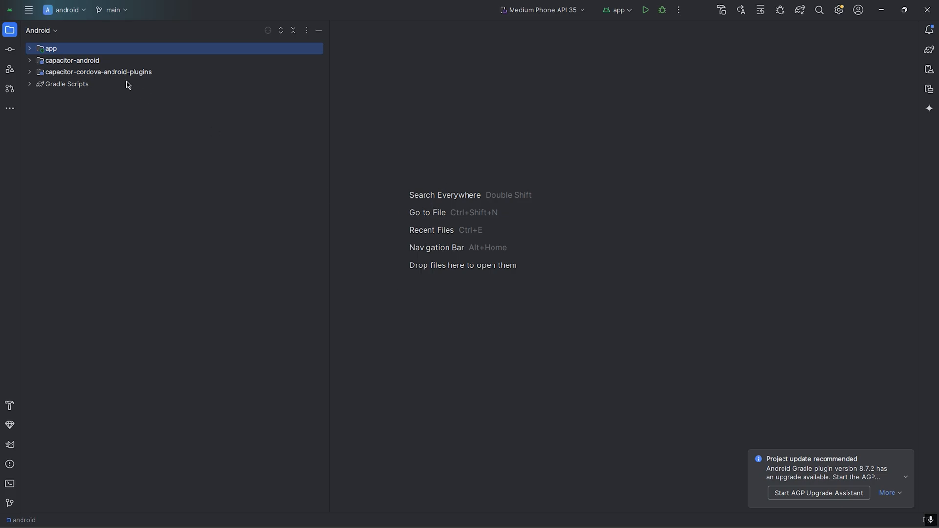
pyautogui.moveTo(930, 69)
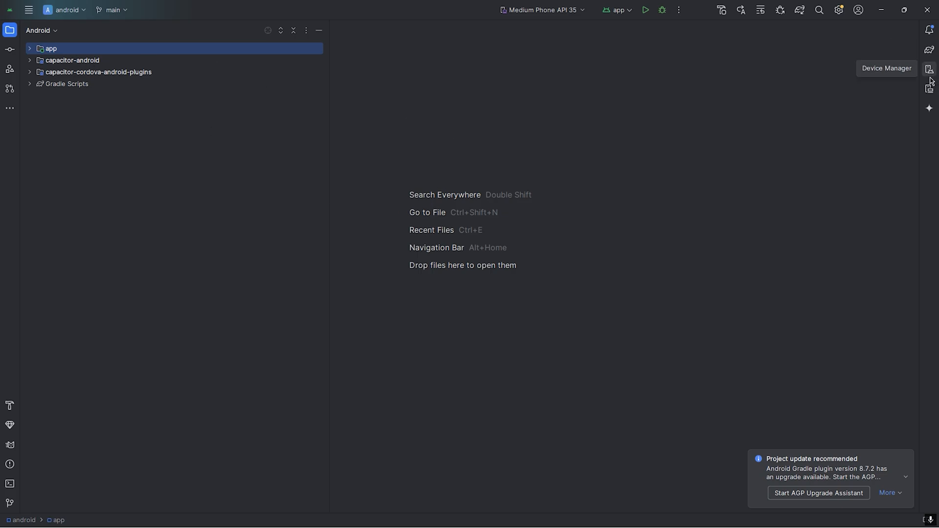
# Step: Mirror the wirelessly connected realme RMX3085's screen in the Running Devices panel
pyautogui.click(929, 88)
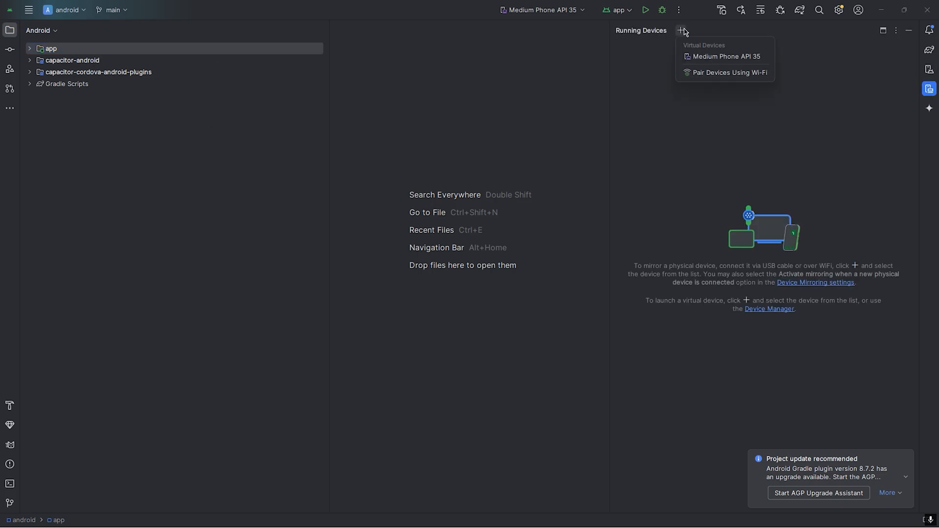
pyautogui.click(729, 72)
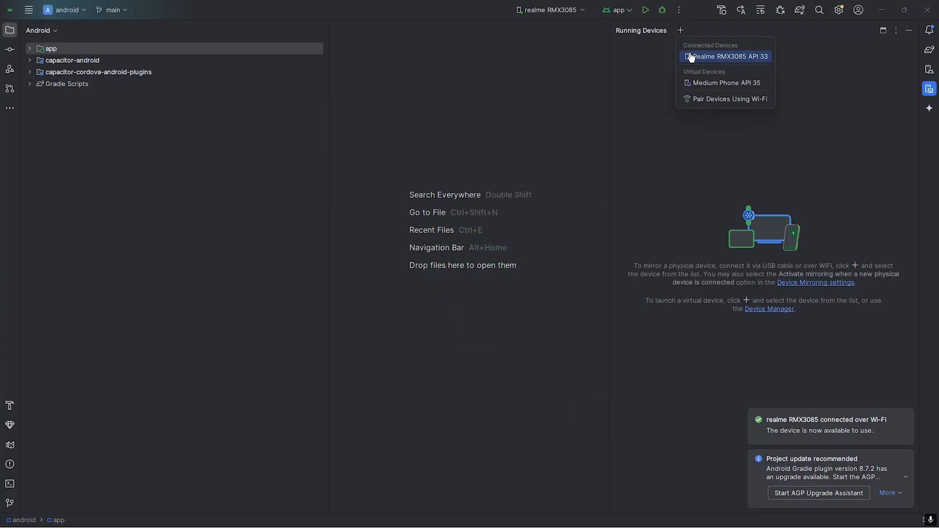
pyautogui.click(725, 57)
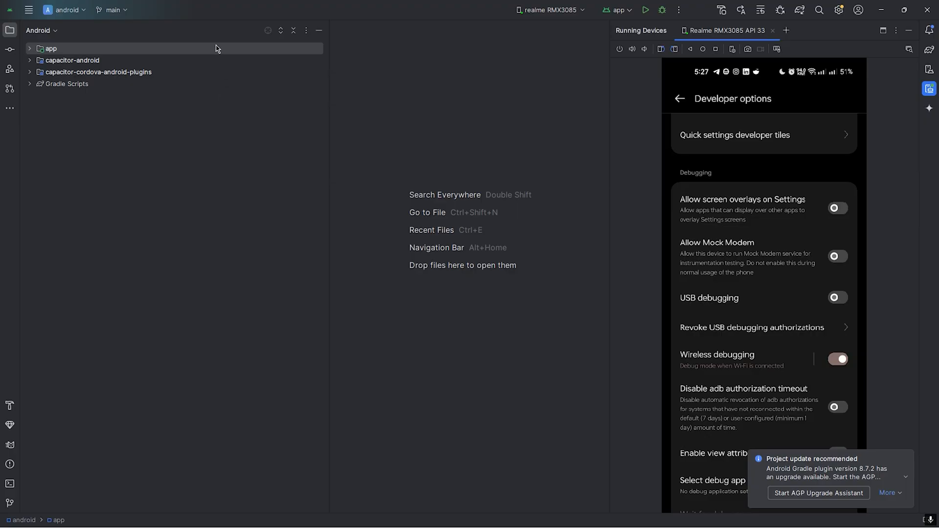
pyautogui.moveTo(93, 161)
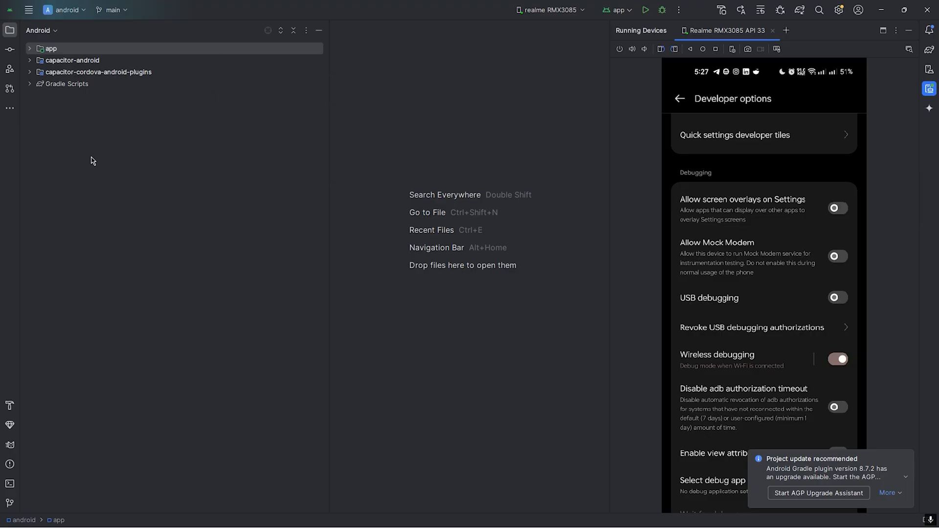
pyautogui.moveTo(632, 23)
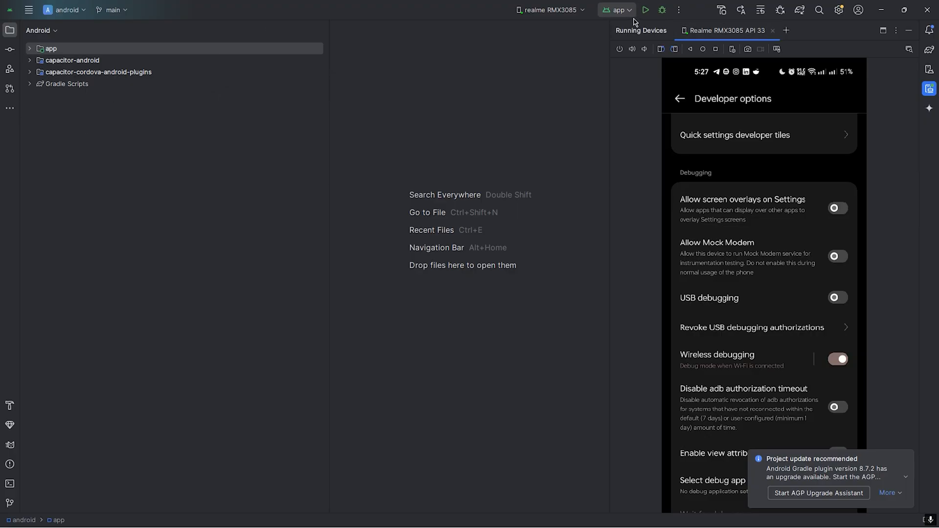
# Step: Run 'app' on the realme phone and browse the dashboard, transactions and Add Transaction form
pyautogui.click(644, 10)
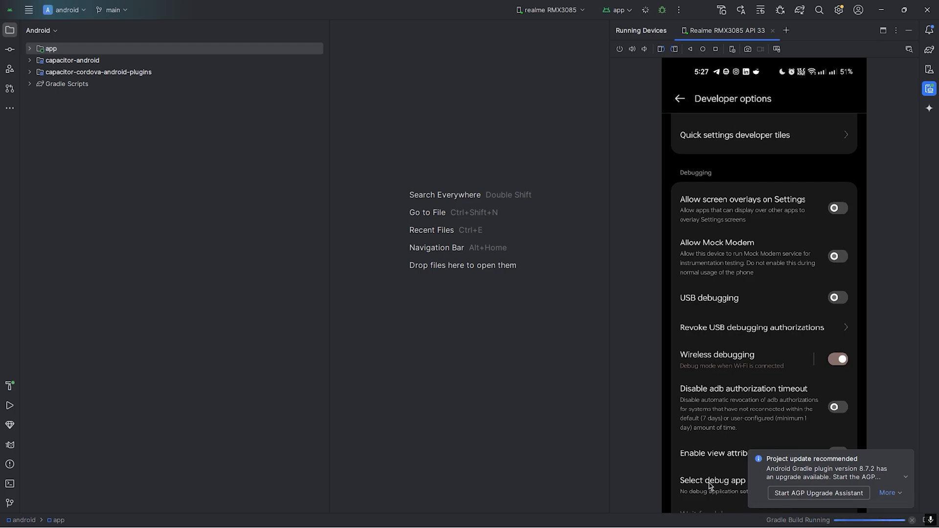
pyautogui.click(29, 60)
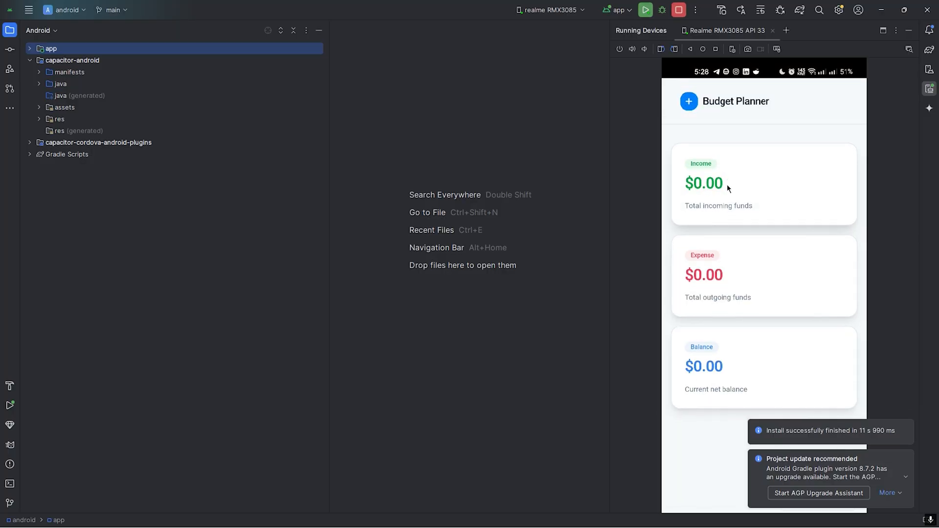
pyautogui.scroll(-3)
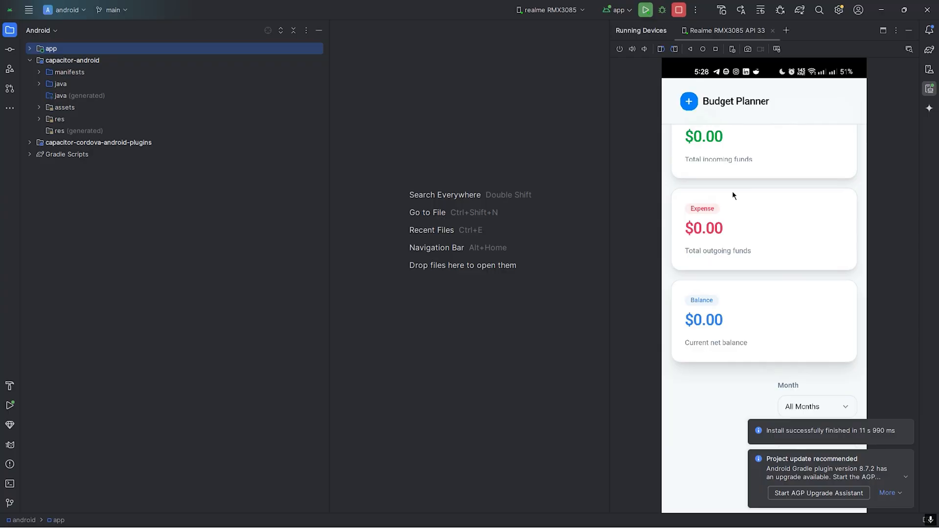
pyautogui.click(688, 101)
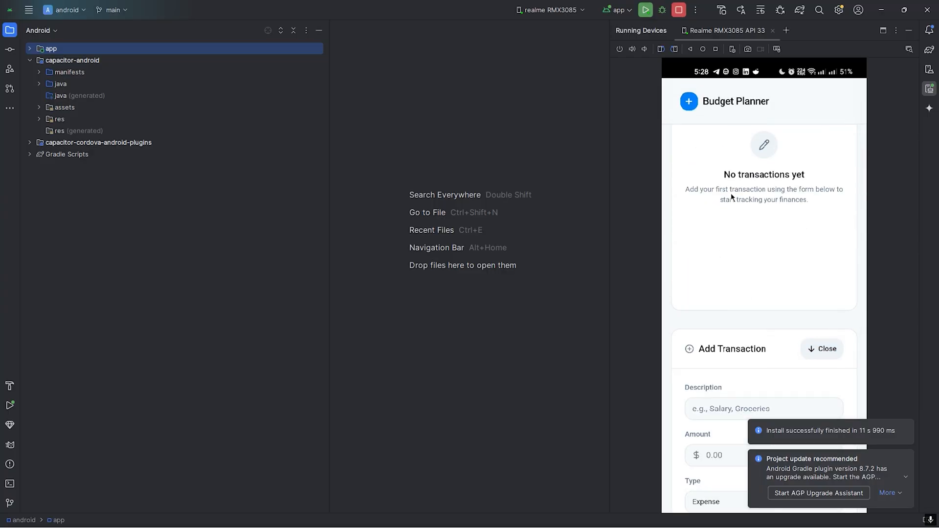
pyautogui.click(764, 409)
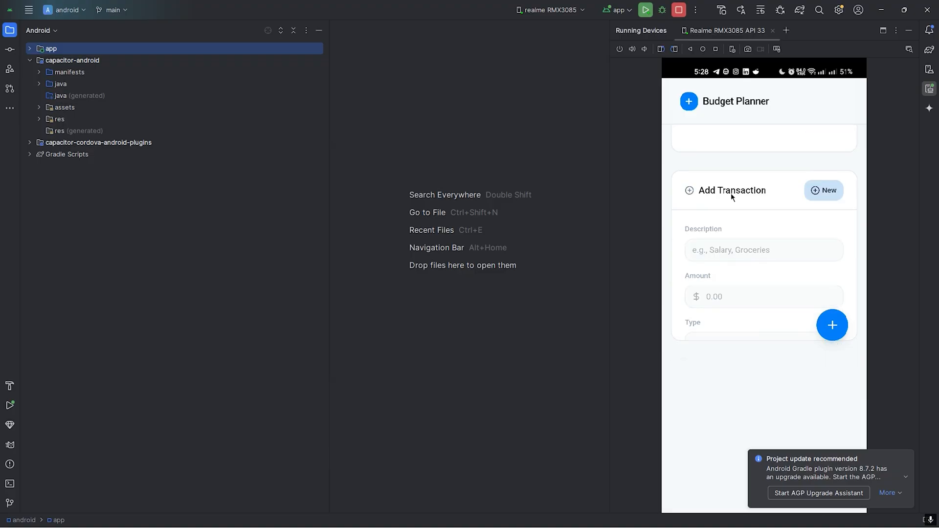
pyautogui.click(831, 324)
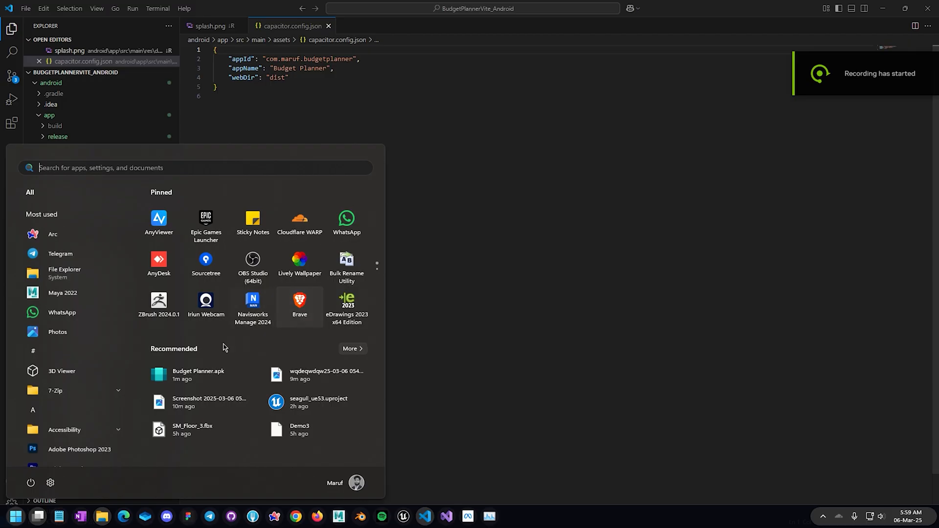
# Step: Launch the Budget Planner.apk installer from the Start menu, then cancel the install
pyautogui.doubleClick(198, 374)
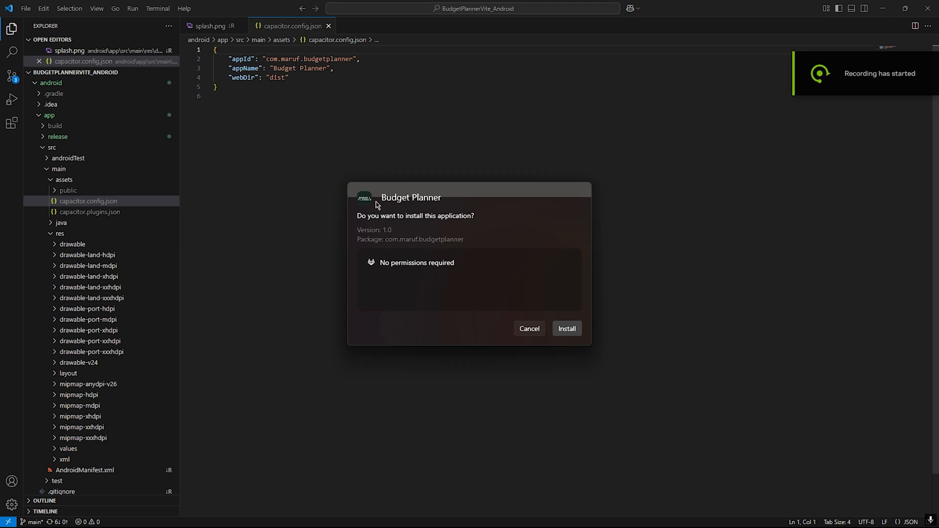
pyautogui.moveTo(371, 204)
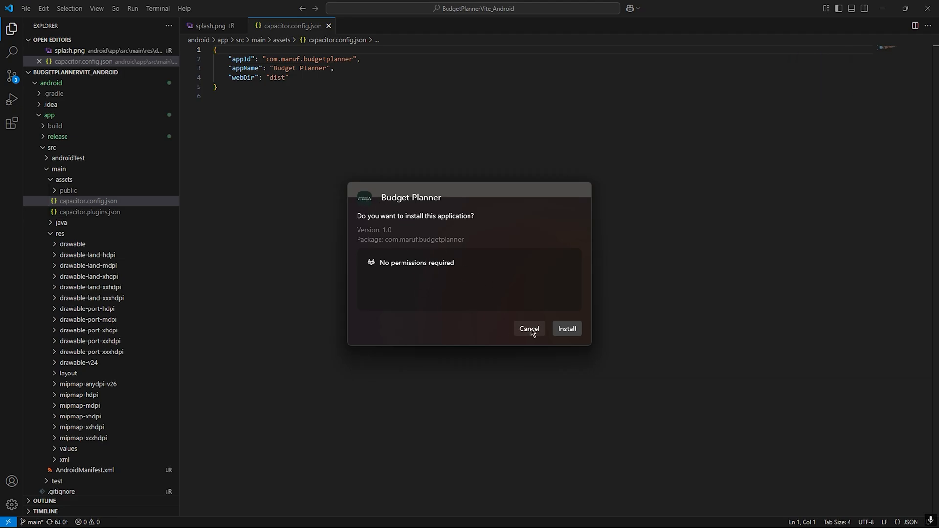
pyautogui.click(528, 328)
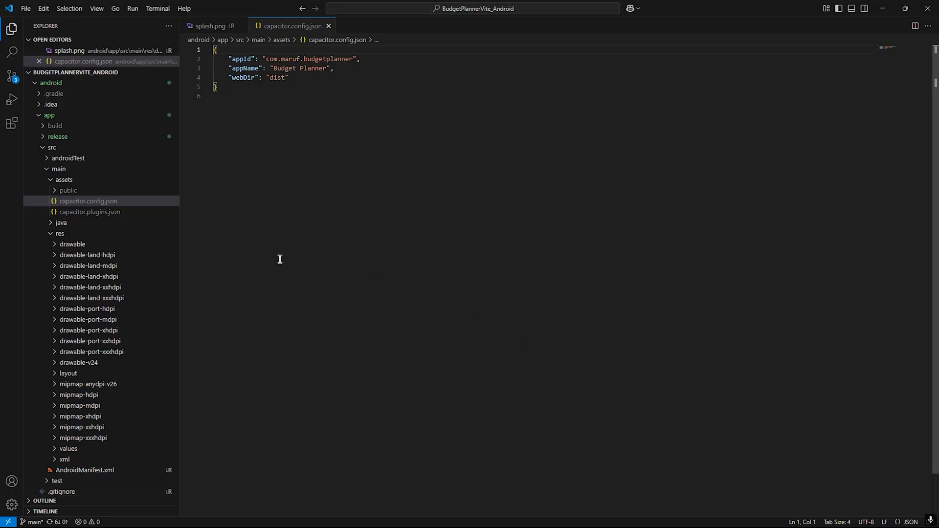
pyautogui.moveTo(114, 259)
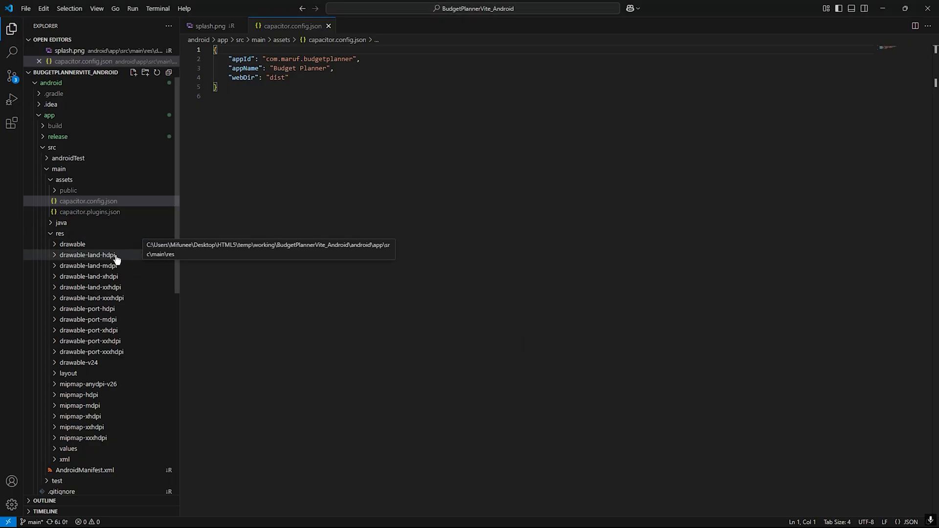
pyautogui.moveTo(56, 115)
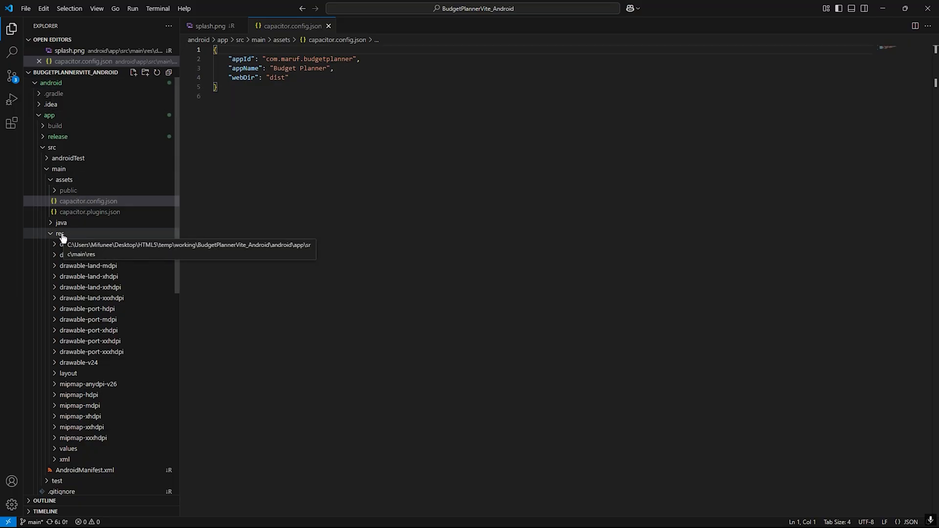
# Step: View the drawable splash.png and bring up file actions for the drawable-land-xhdpi splash
pyautogui.click(71, 244)
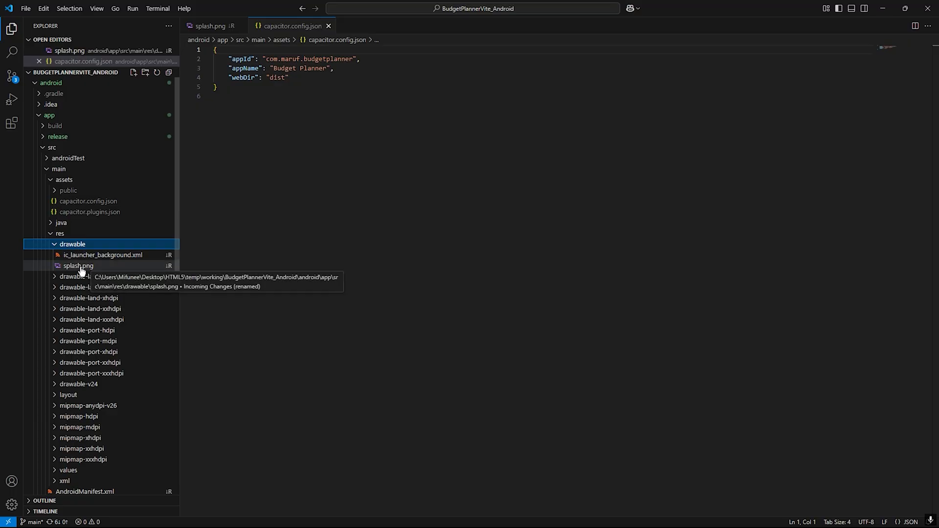
pyautogui.click(78, 265)
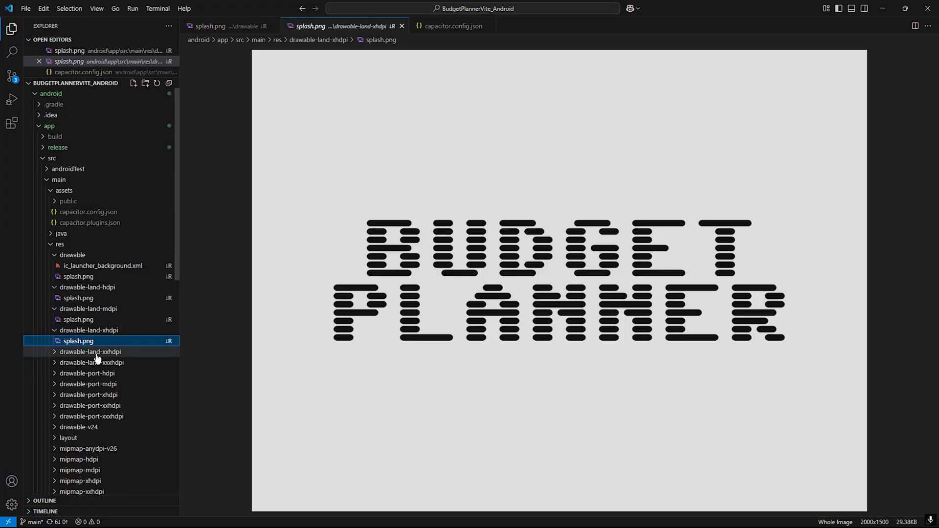
pyautogui.rightClick(77, 340)
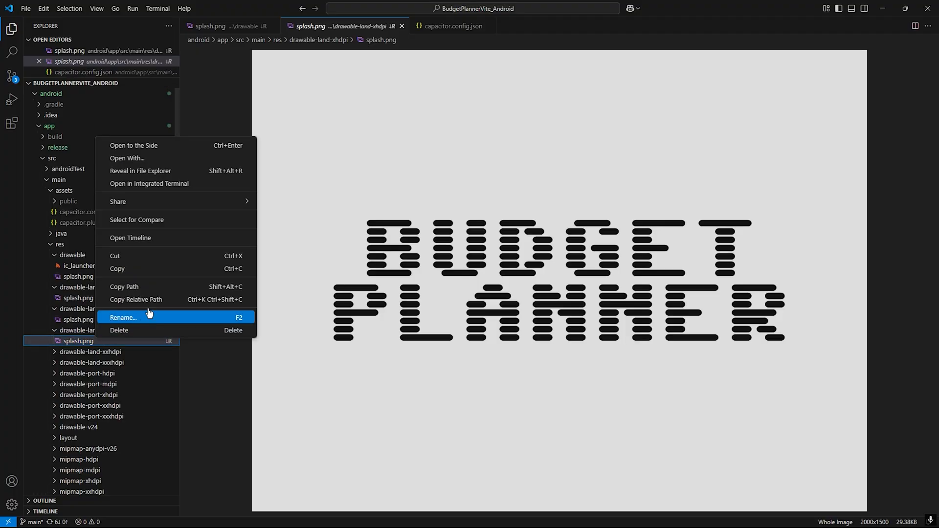
pyautogui.moveTo(158, 174)
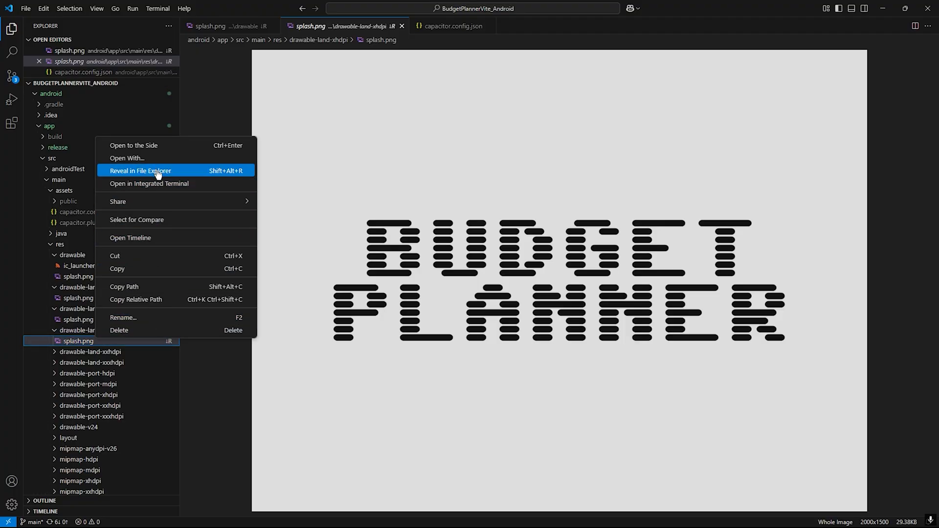
# Step: Reveal the splash image in File Explorer and browse from res into the mipmap-mdpi icon folder
pyautogui.click(140, 170)
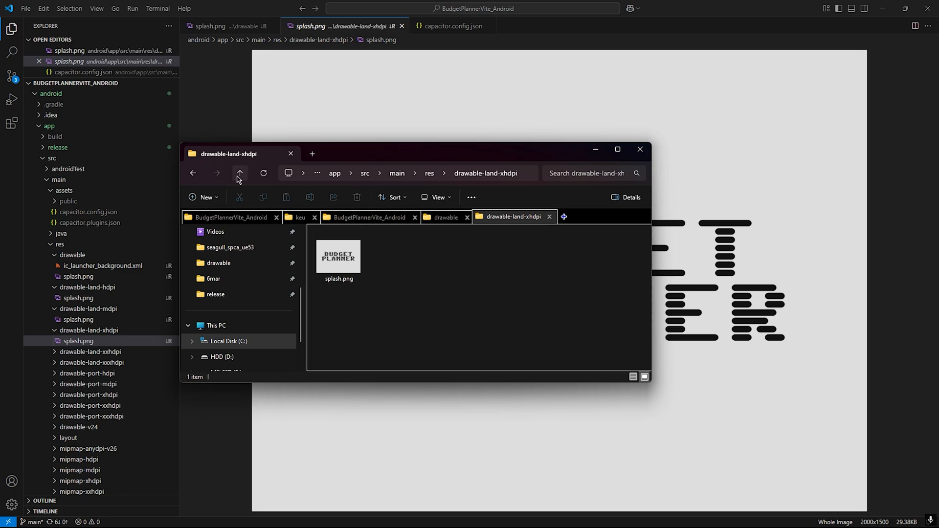
pyautogui.moveTo(579, 264)
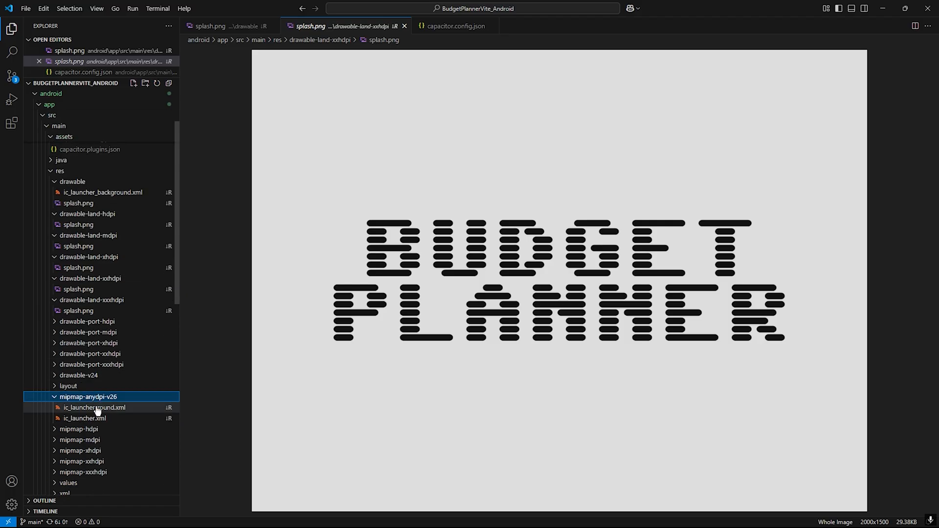
pyautogui.click(67, 385)
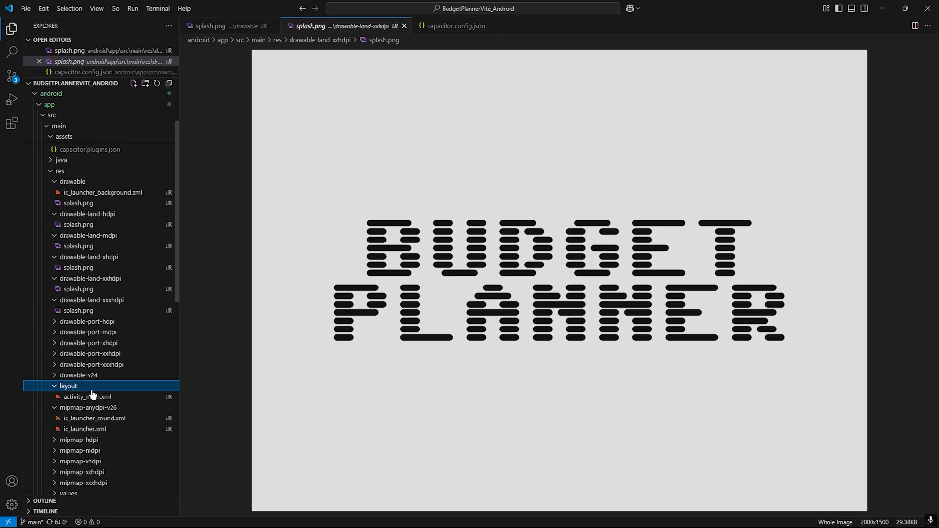
pyautogui.click(78, 374)
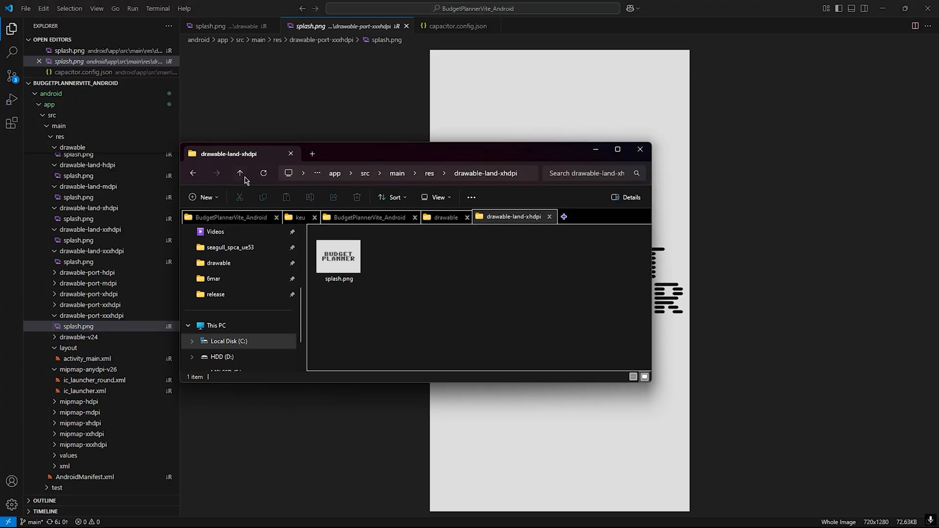
pyautogui.click(239, 173)
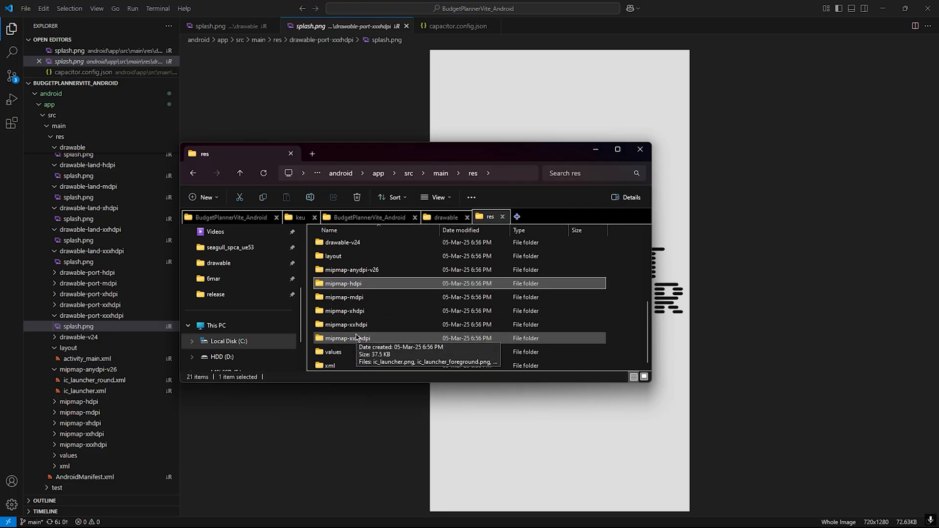
pyautogui.doubleClick(344, 297)
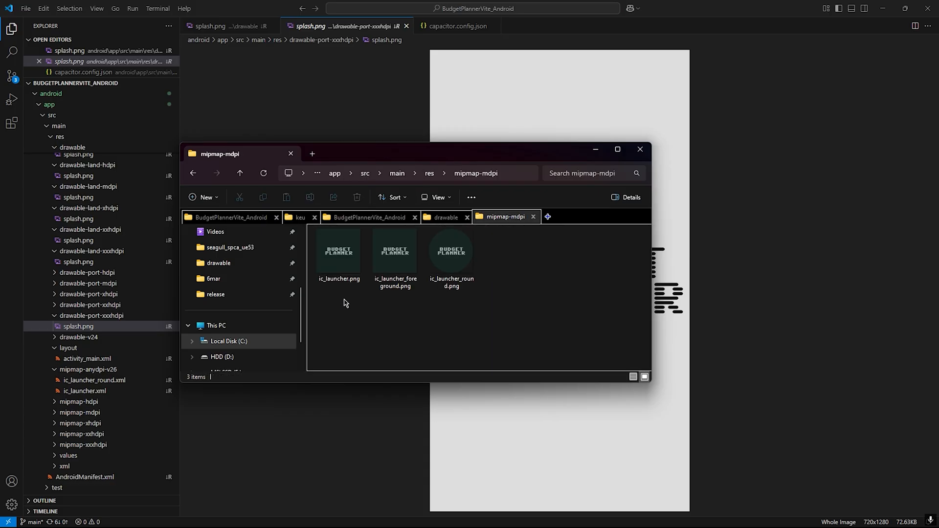
pyautogui.click(394, 250)
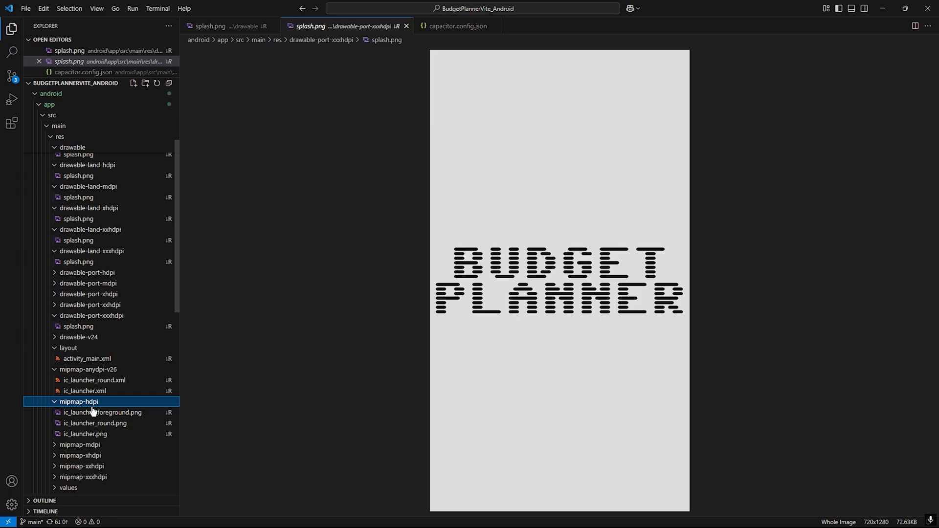
# Step: Preview the hdpi ic_launcher_round.png and ic_launcher.png and the mdpi round launcher icon
pyautogui.click(94, 422)
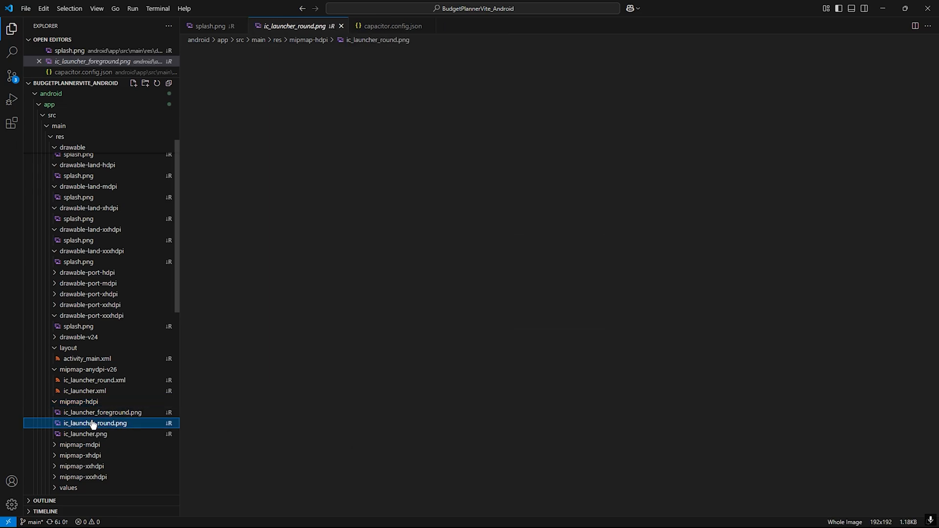
pyautogui.click(87, 433)
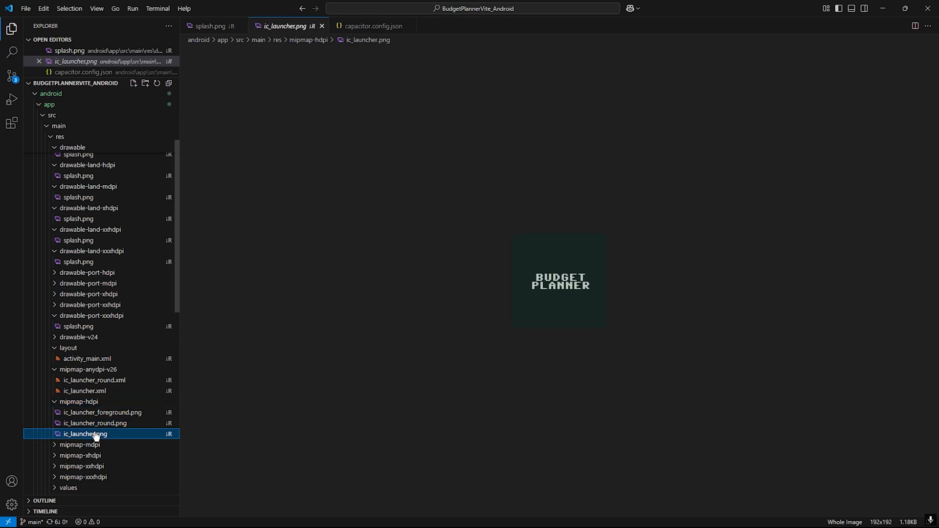
pyautogui.click(96, 465)
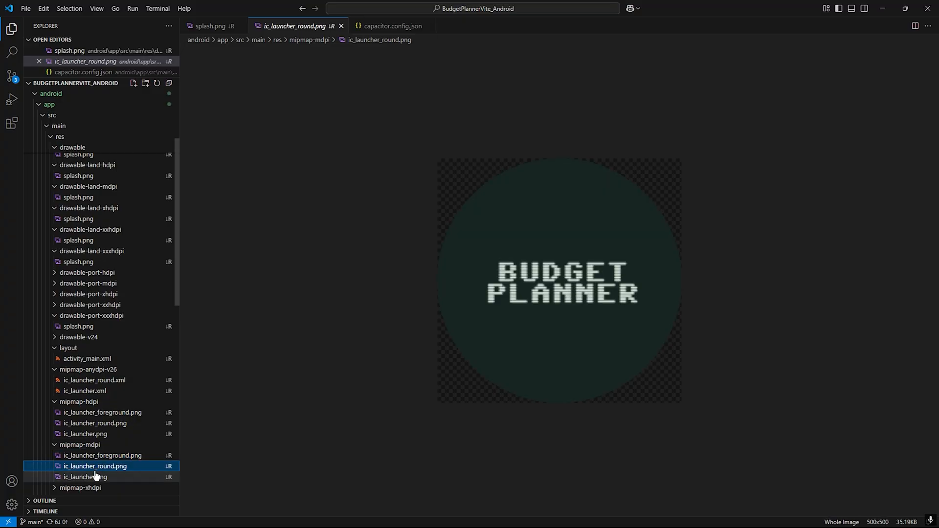